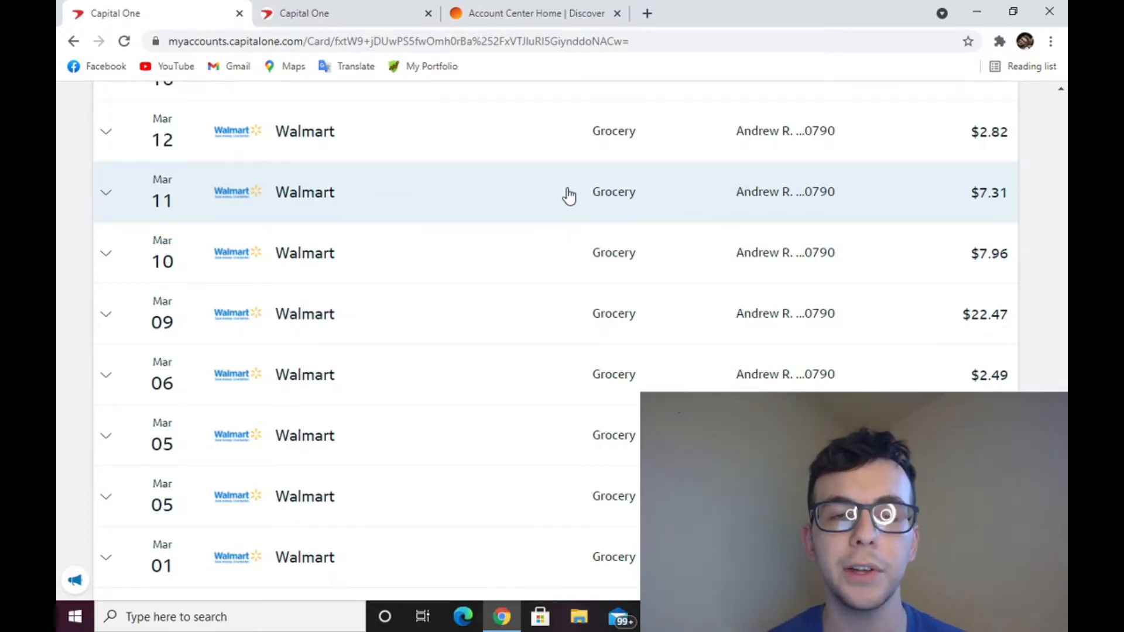
Step: Review the Walmart grocery transactions, then bring up the Discover account's recent activity
scroll(up, 3)
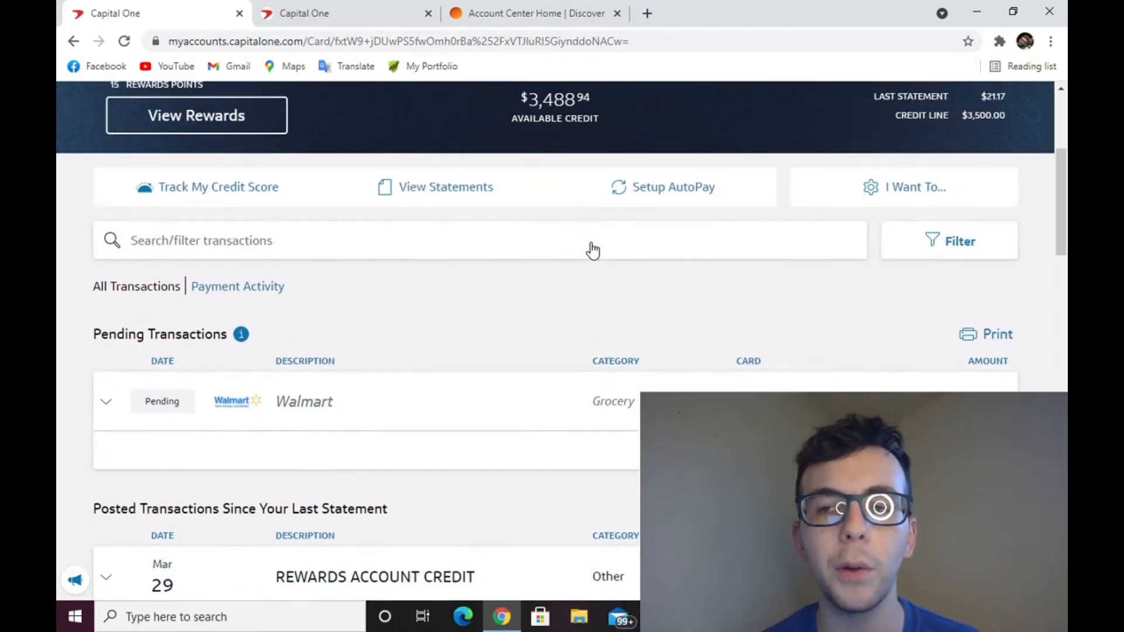
scroll(down, 3)
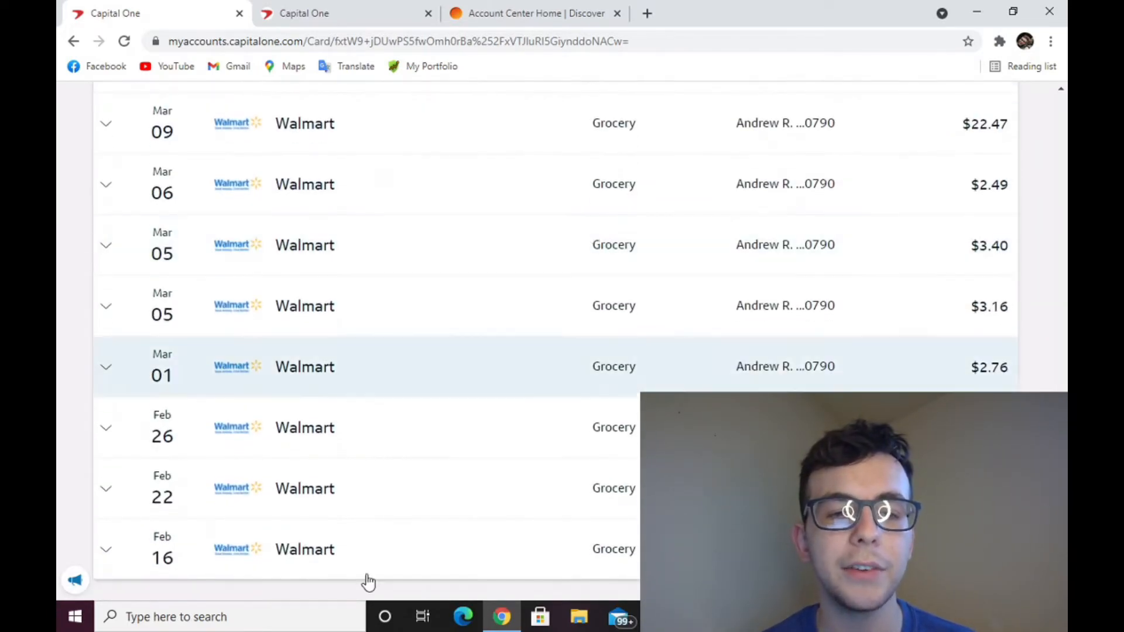
mouse_move(413, 347)
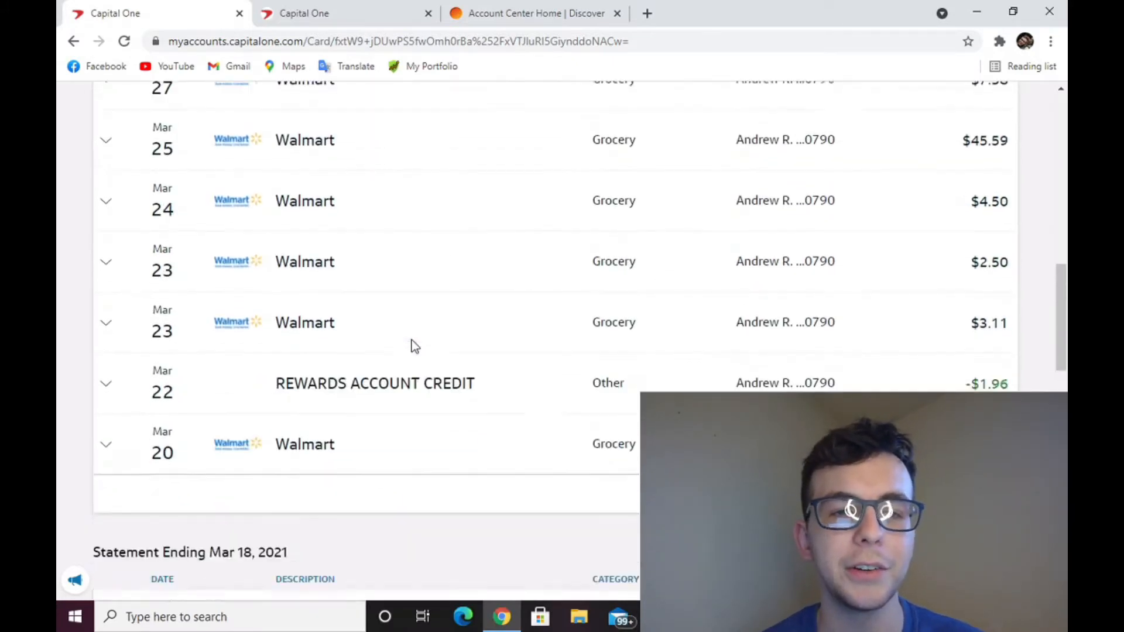
scroll(down, 3)
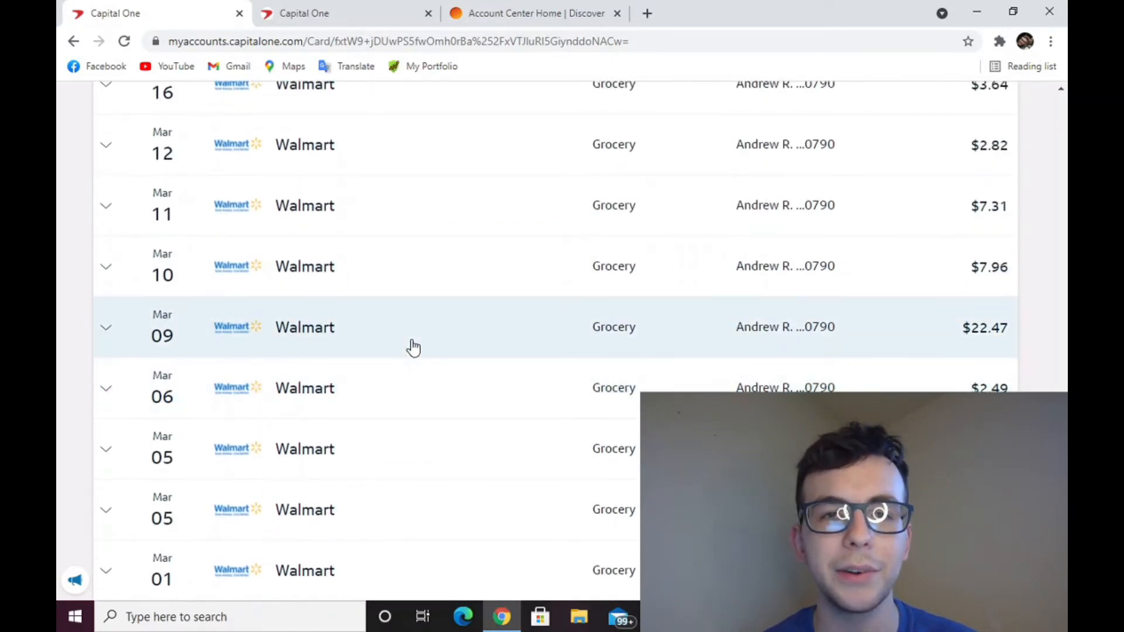
click(534, 13)
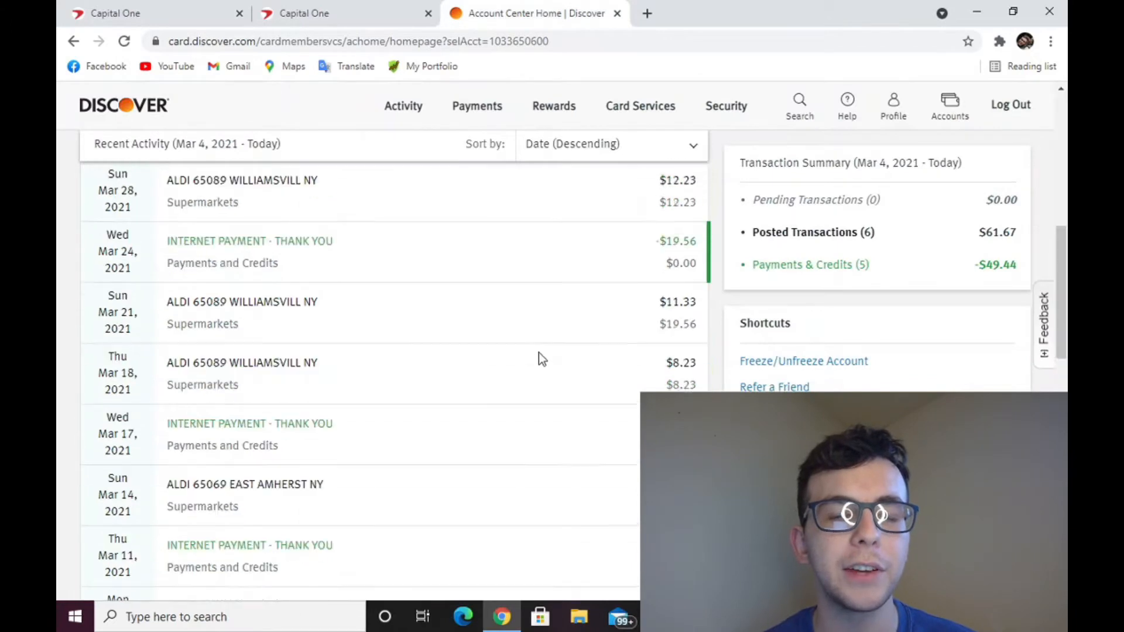
Step: Scroll through Discover's recent activity of ALDI purchases, internet payments and a cashback redemption
scroll(down, 3)
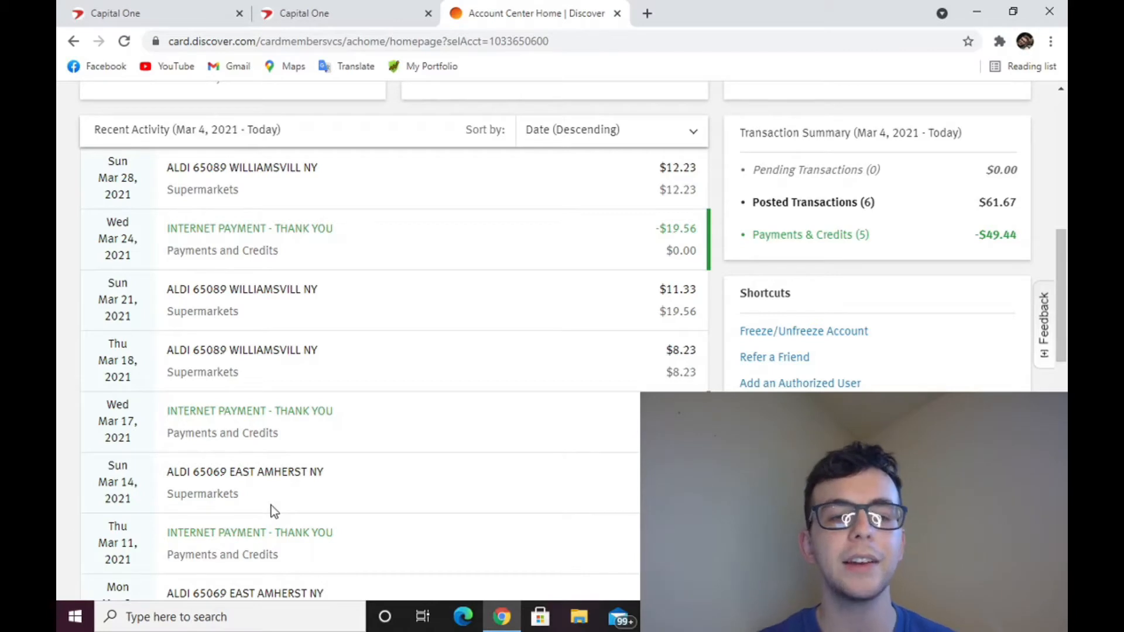
scroll(down, 3)
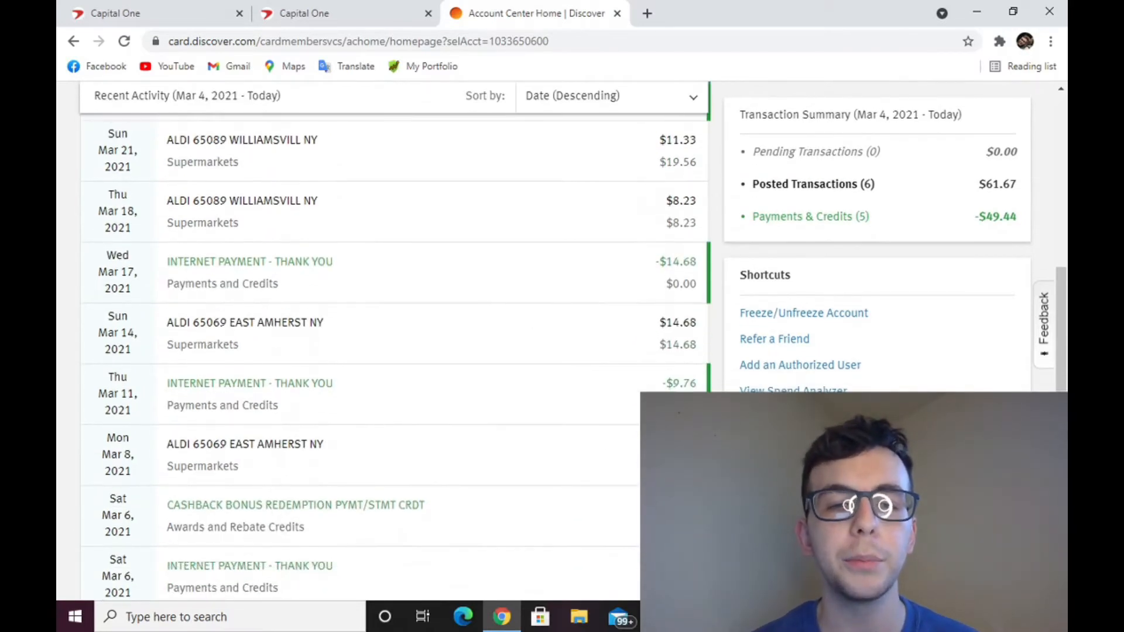
scroll(up, 3)
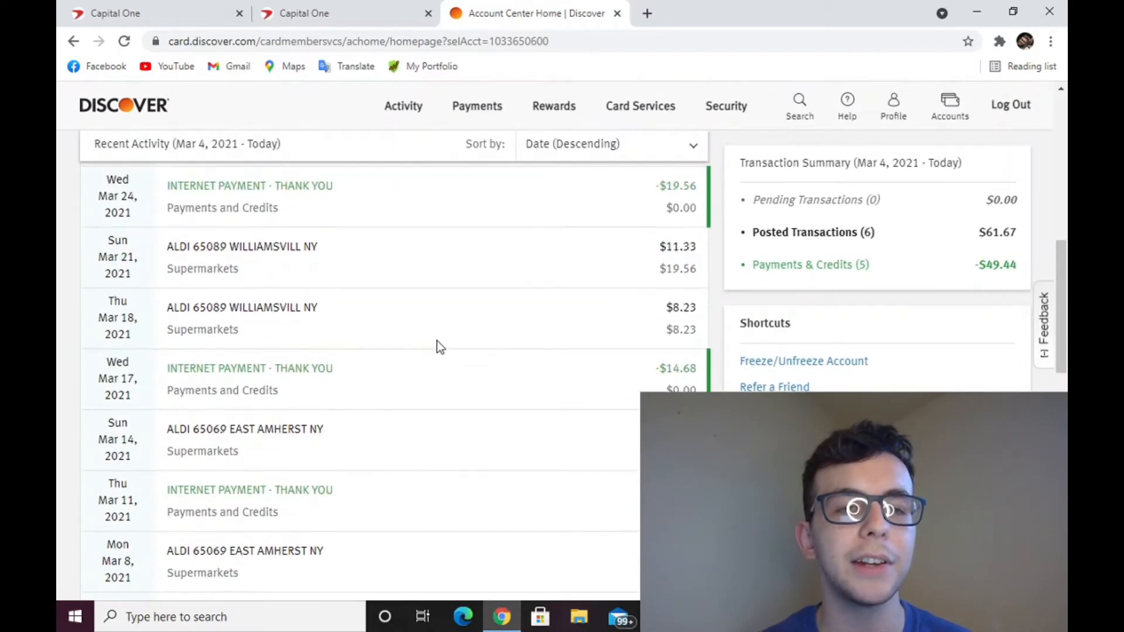
mouse_move(500, 463)
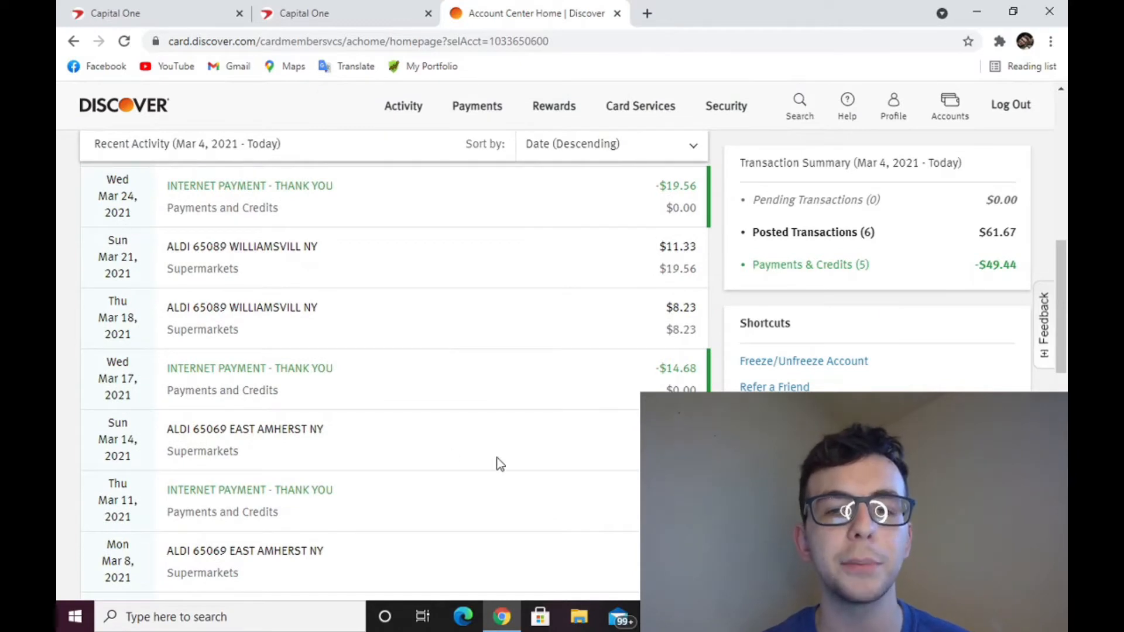
mouse_move(403, 97)
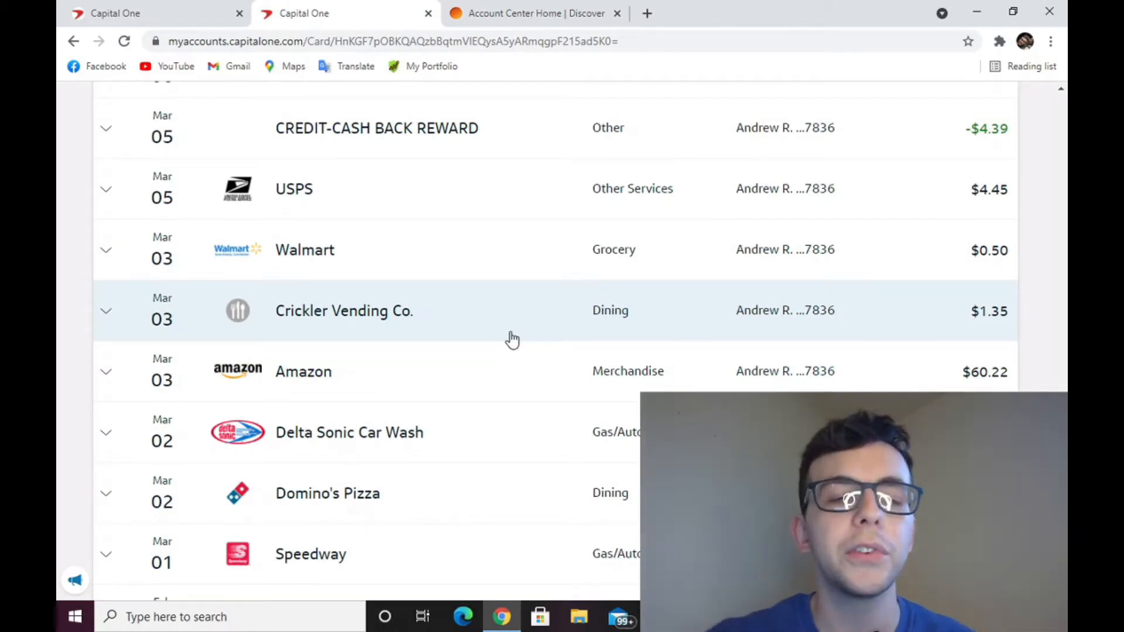
mouse_move(392, 558)
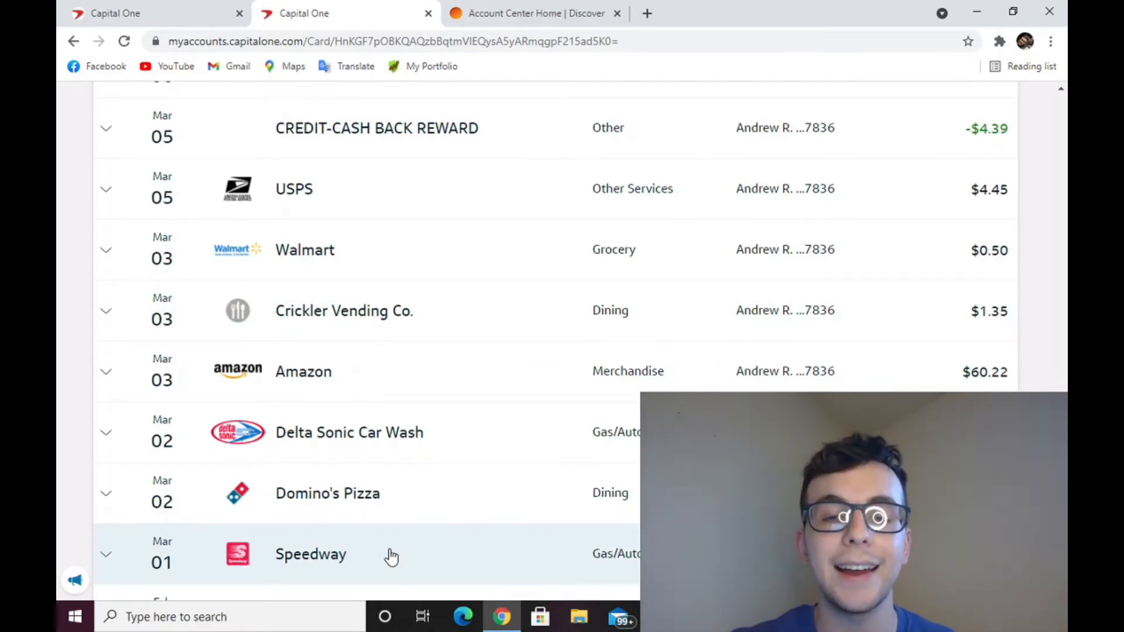
scroll(up, 3)
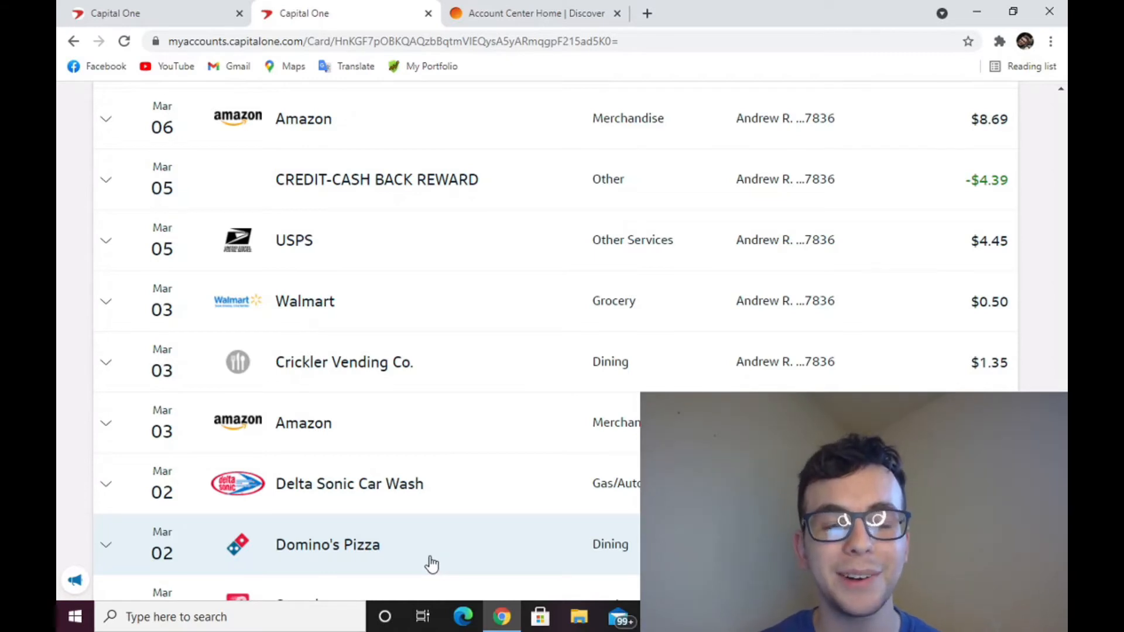
mouse_move(440, 550)
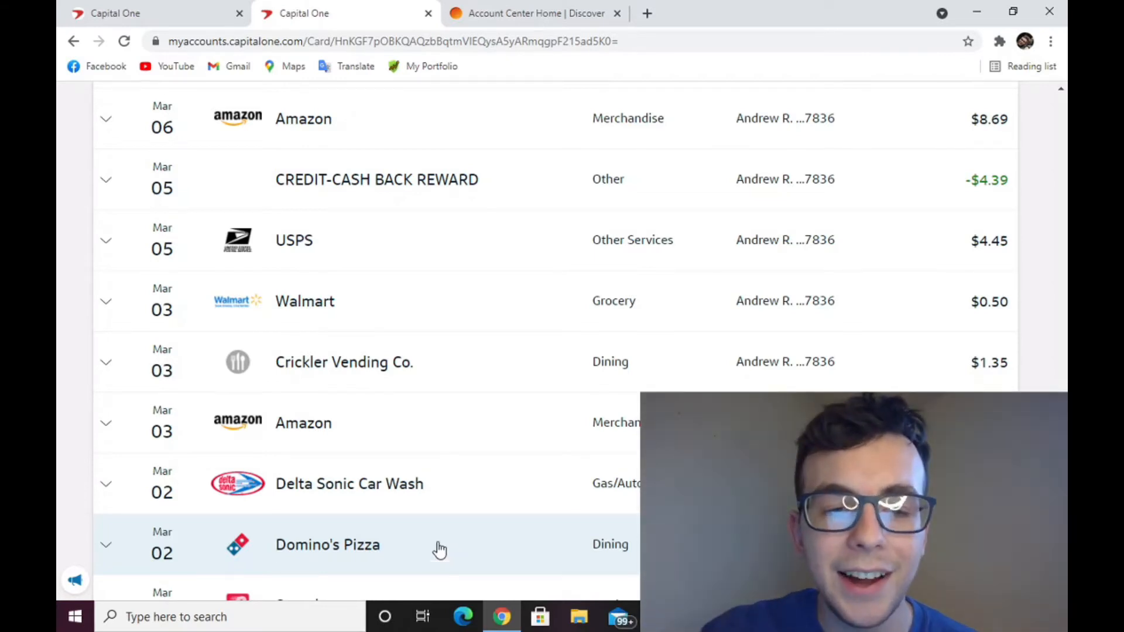
mouse_move(470, 477)
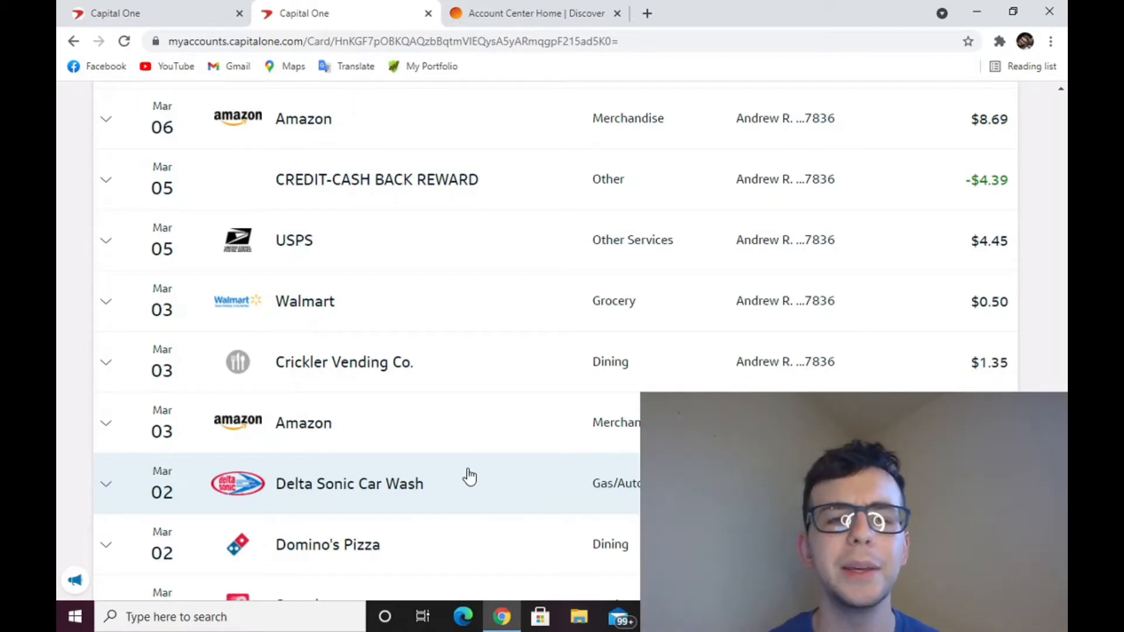
mouse_move(475, 428)
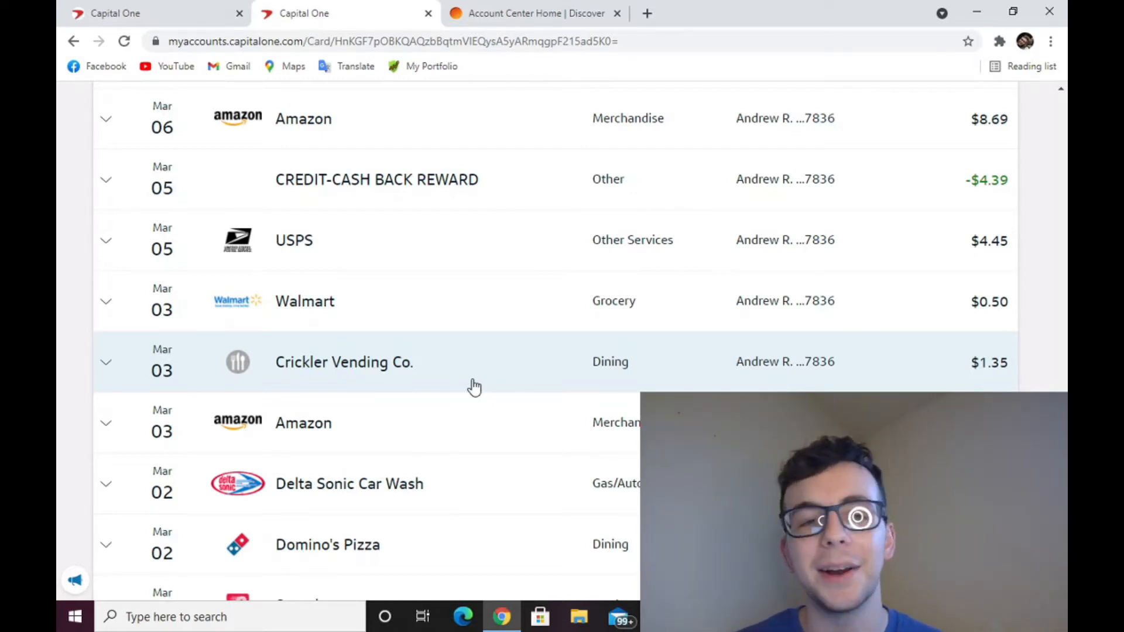
Step: Scroll up to the March 10 charges and expand the Mar 06 Tim Hortons transaction's Williamsville details
scroll(up, 3)
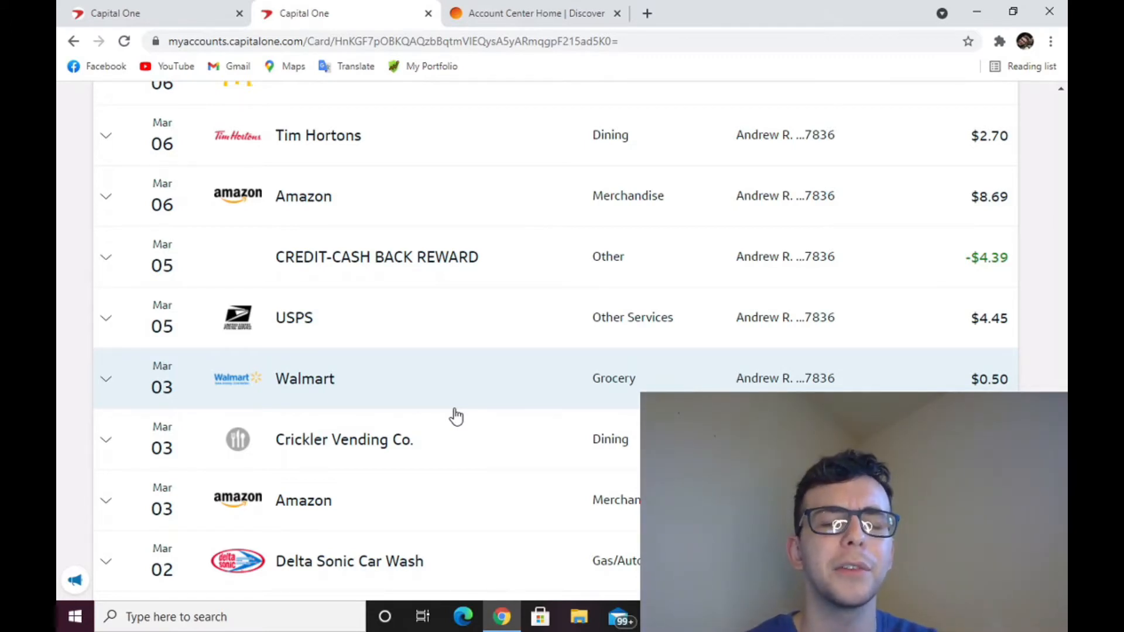
scroll(up, 3)
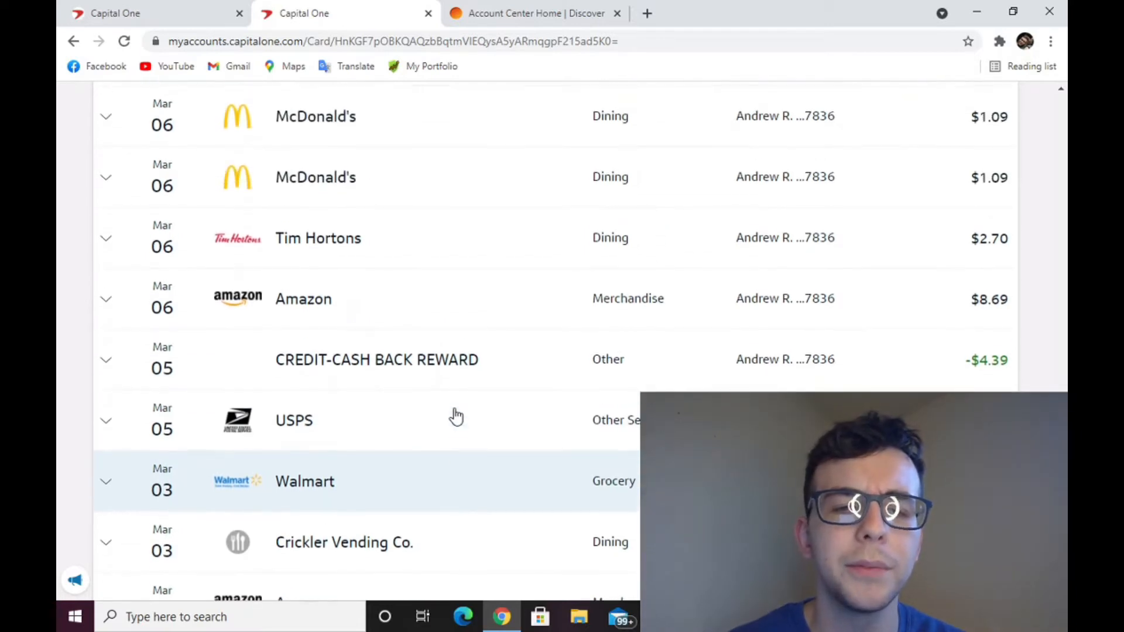
scroll(up, 3)
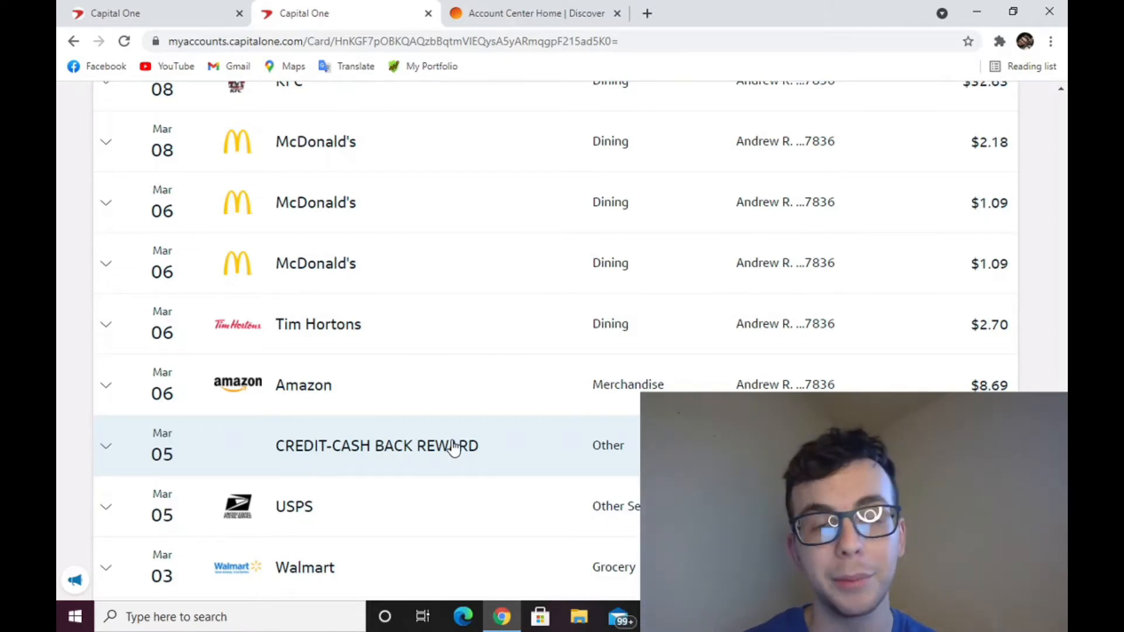
mouse_move(478, 524)
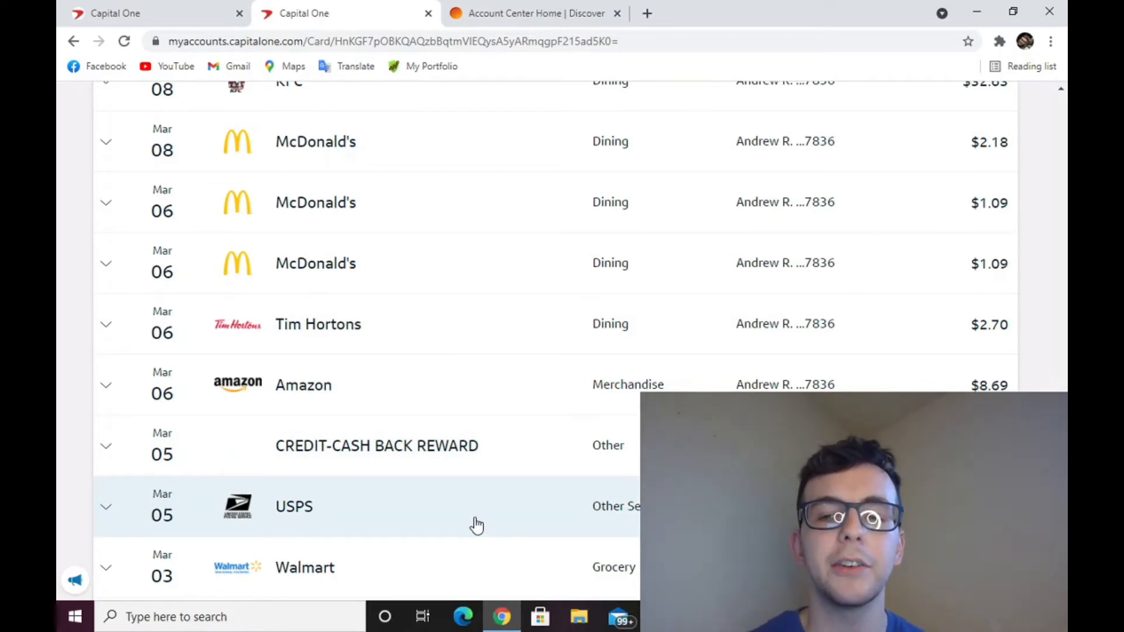
scroll(up, 3)
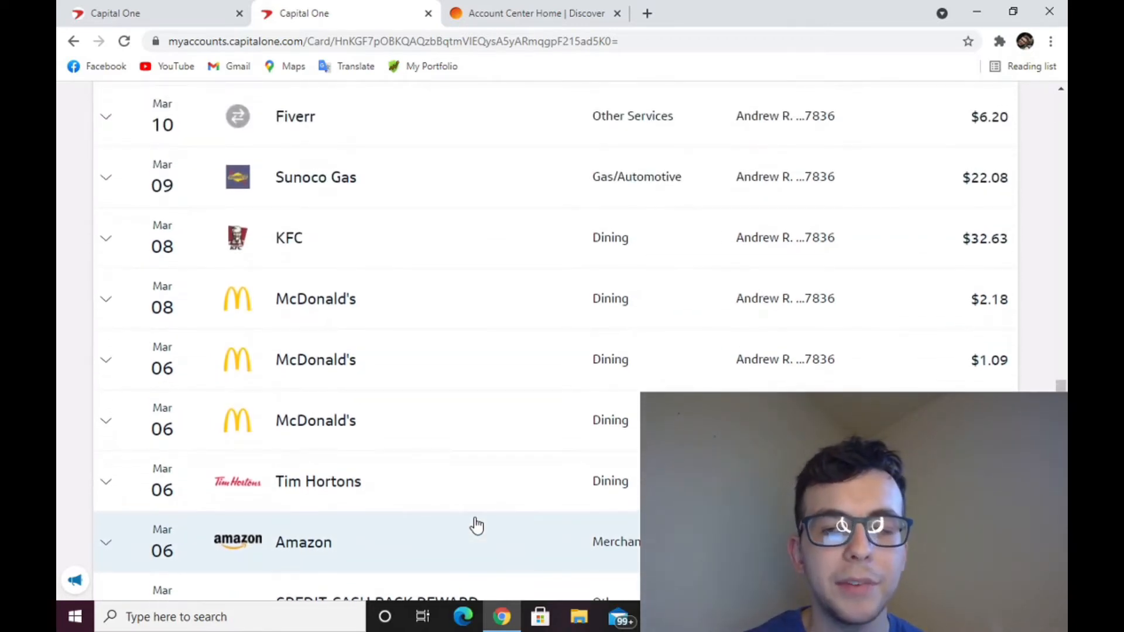
mouse_move(436, 548)
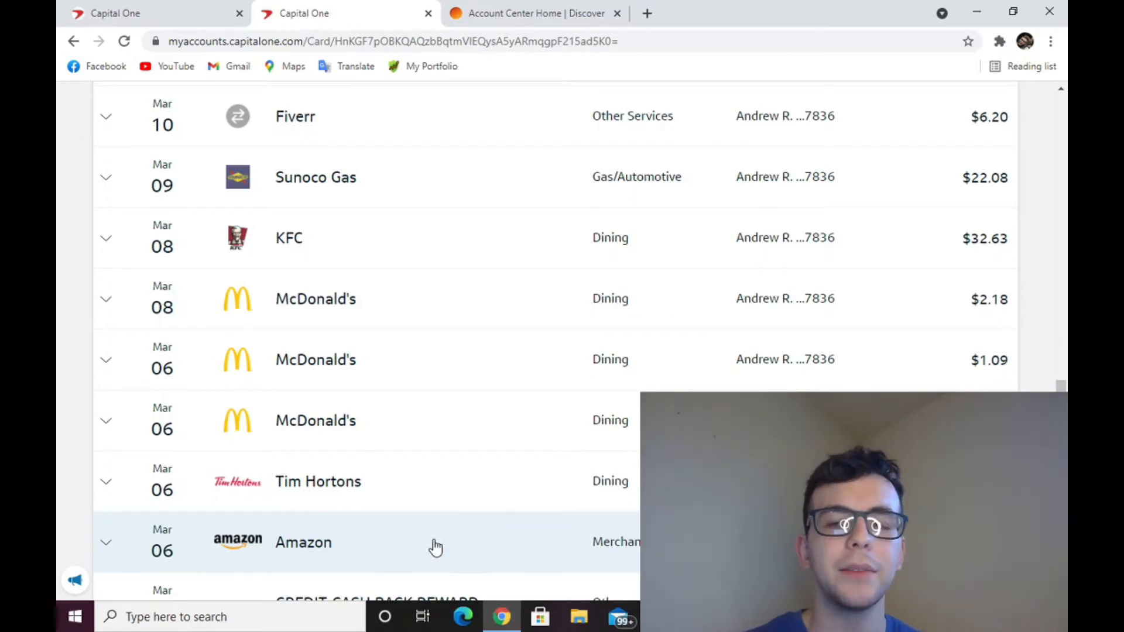
scroll(up, 3)
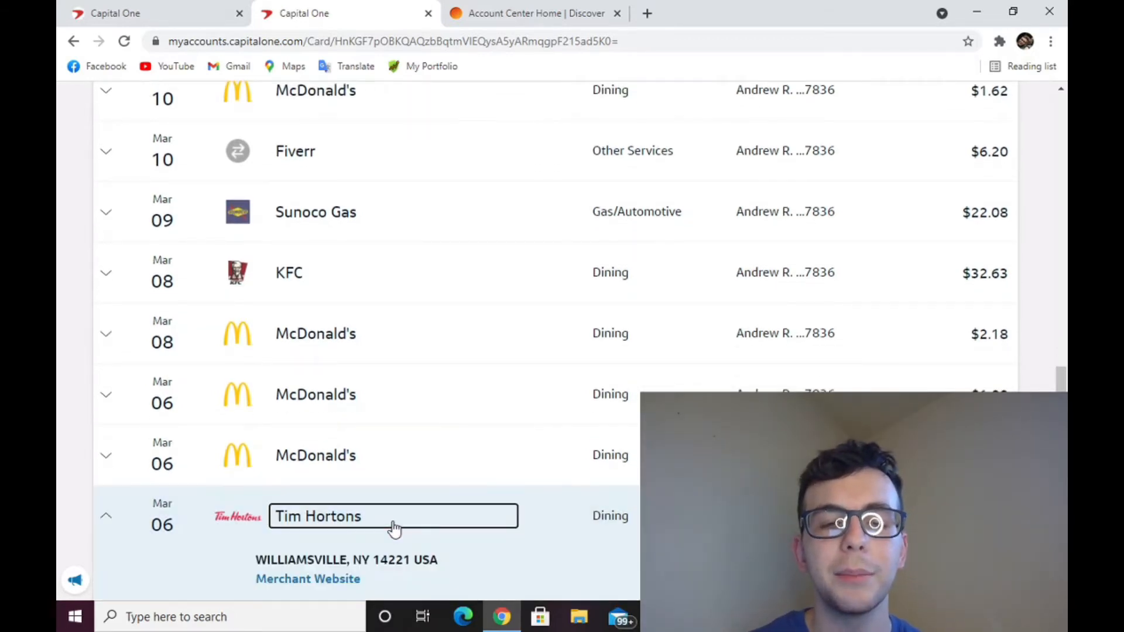
click(105, 515)
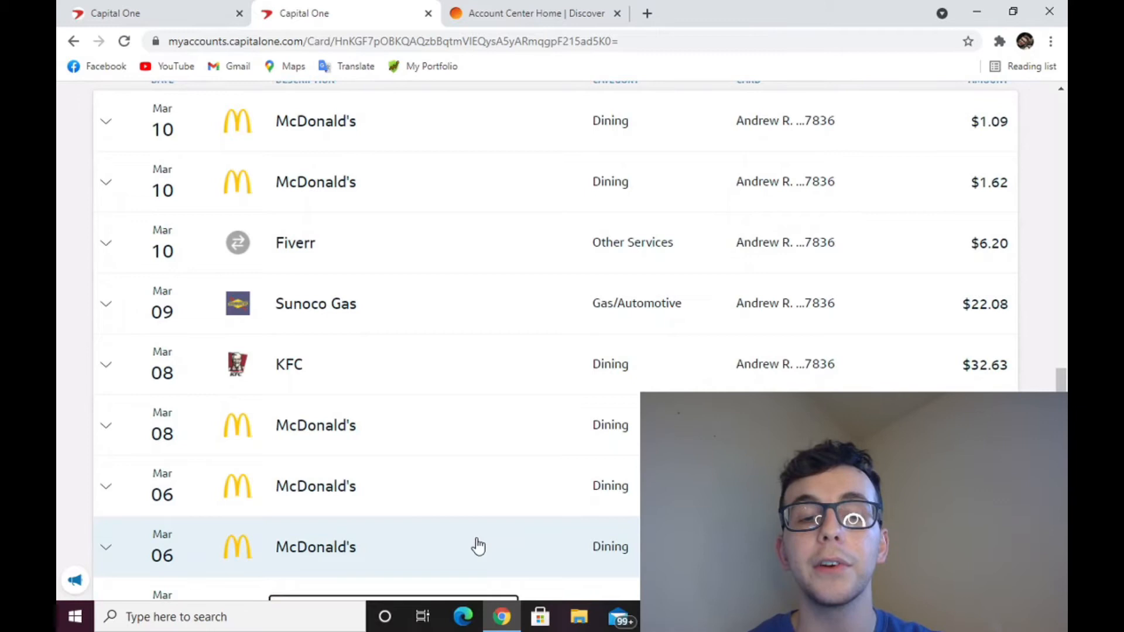
mouse_move(506, 542)
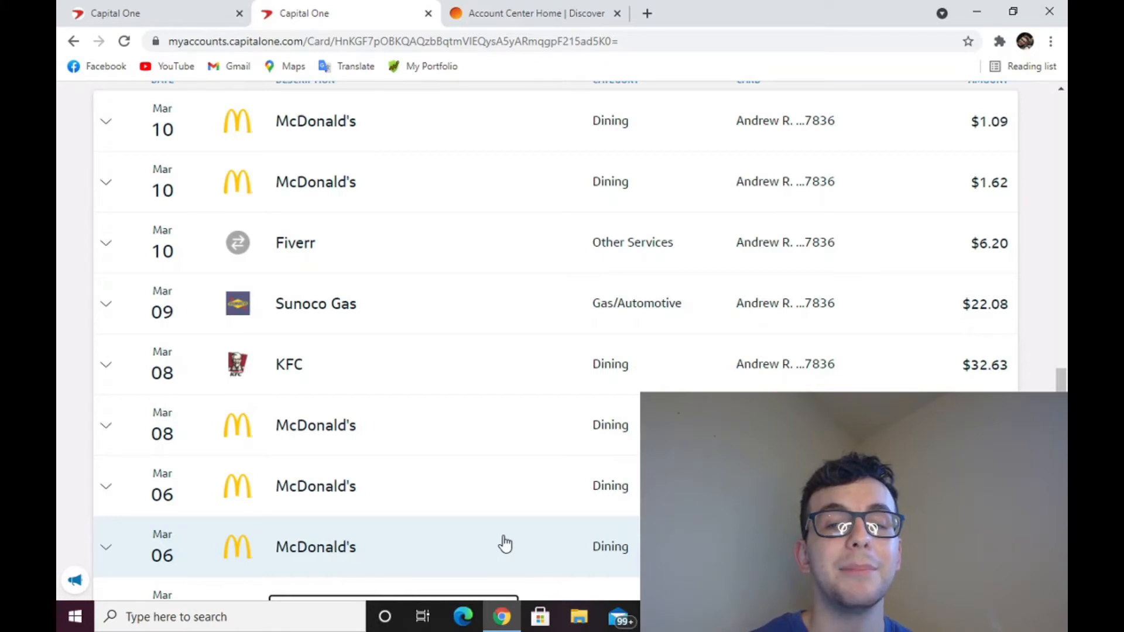
scroll(up, 3)
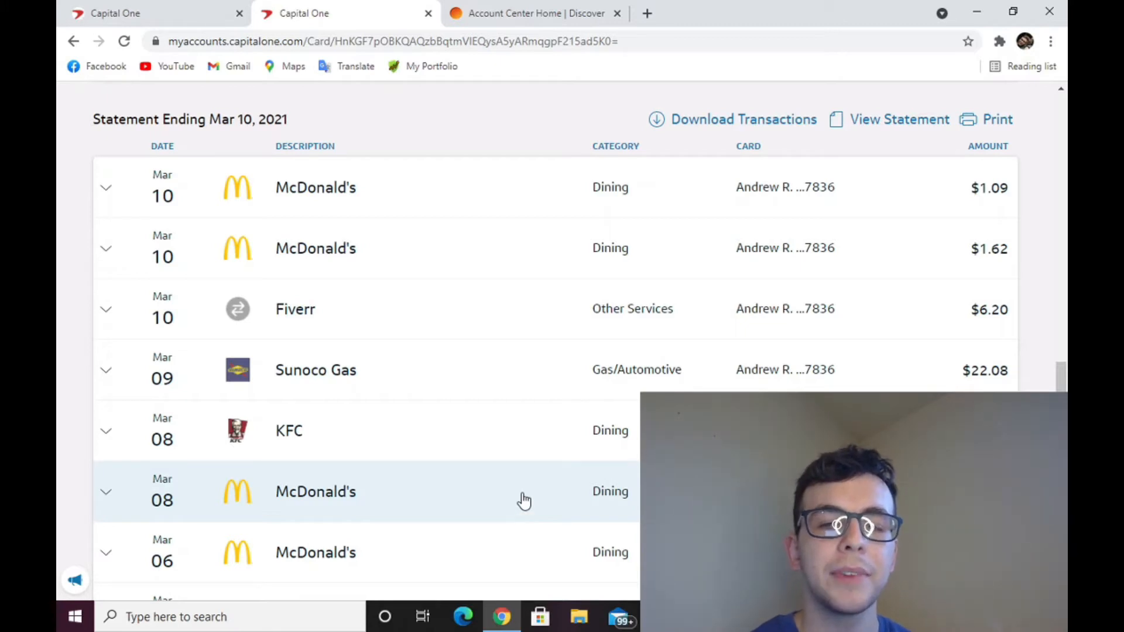
mouse_move(522, 458)
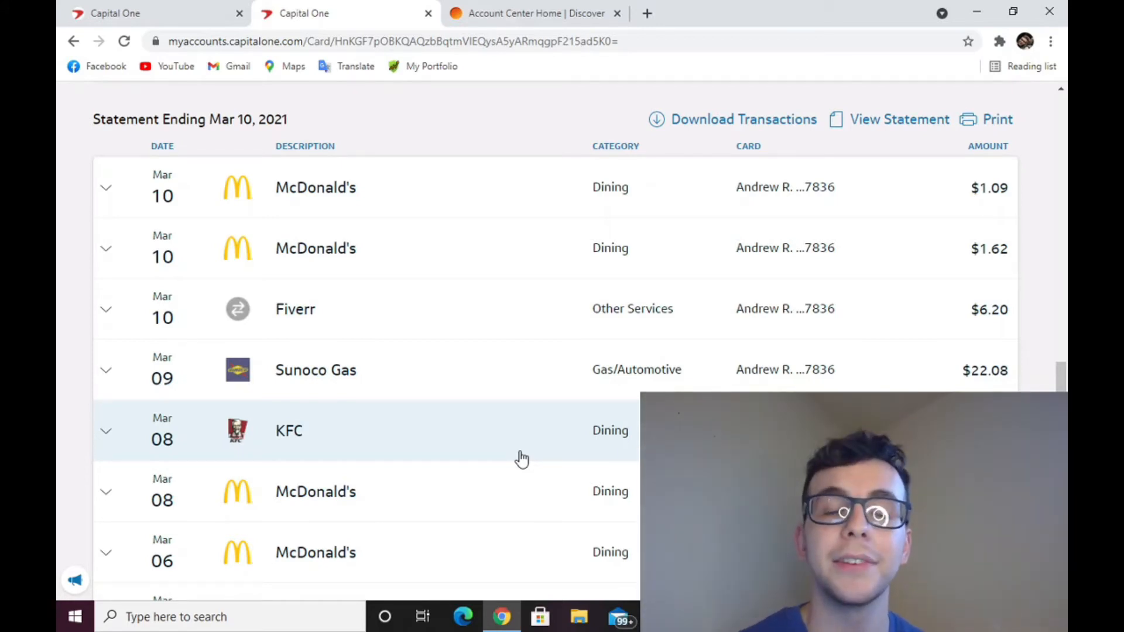
scroll(up, 3)
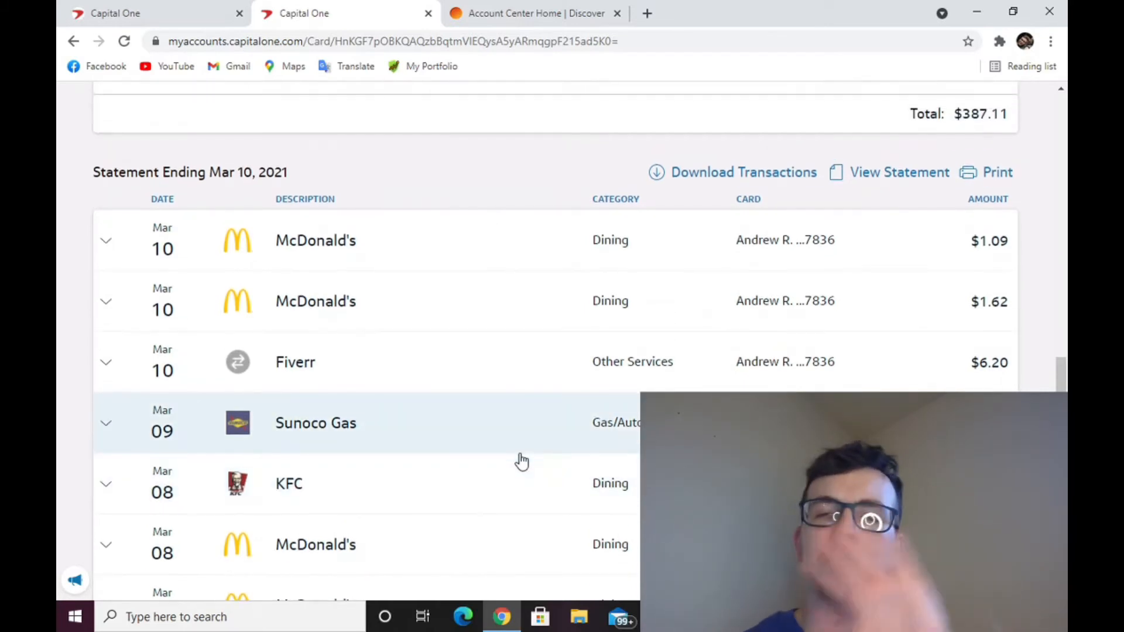
scroll(up, 3)
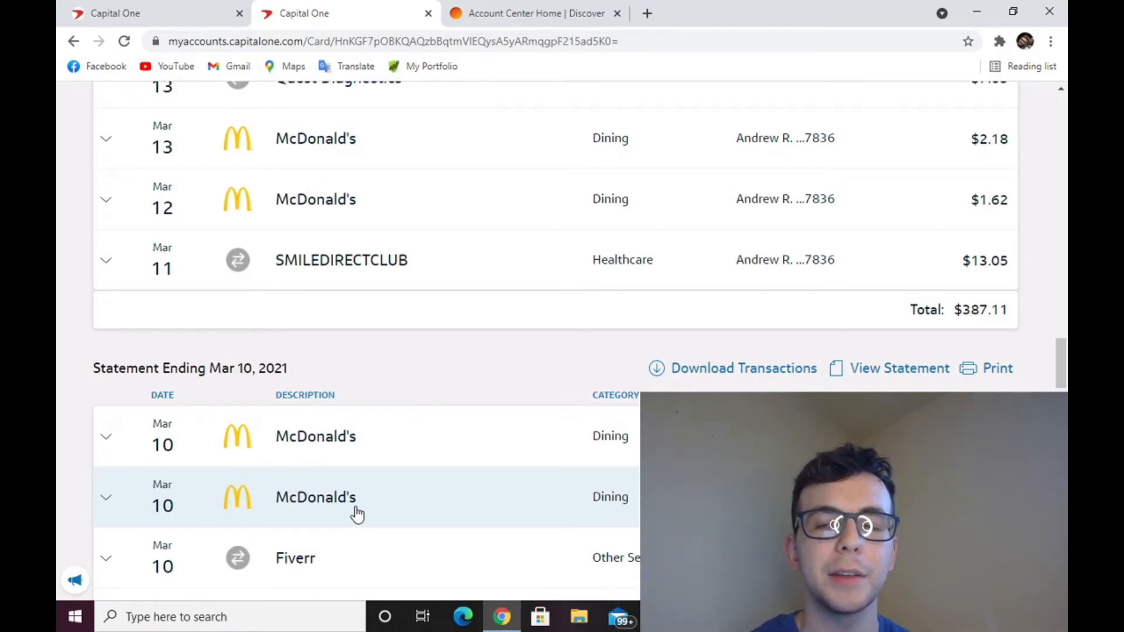
mouse_move(376, 472)
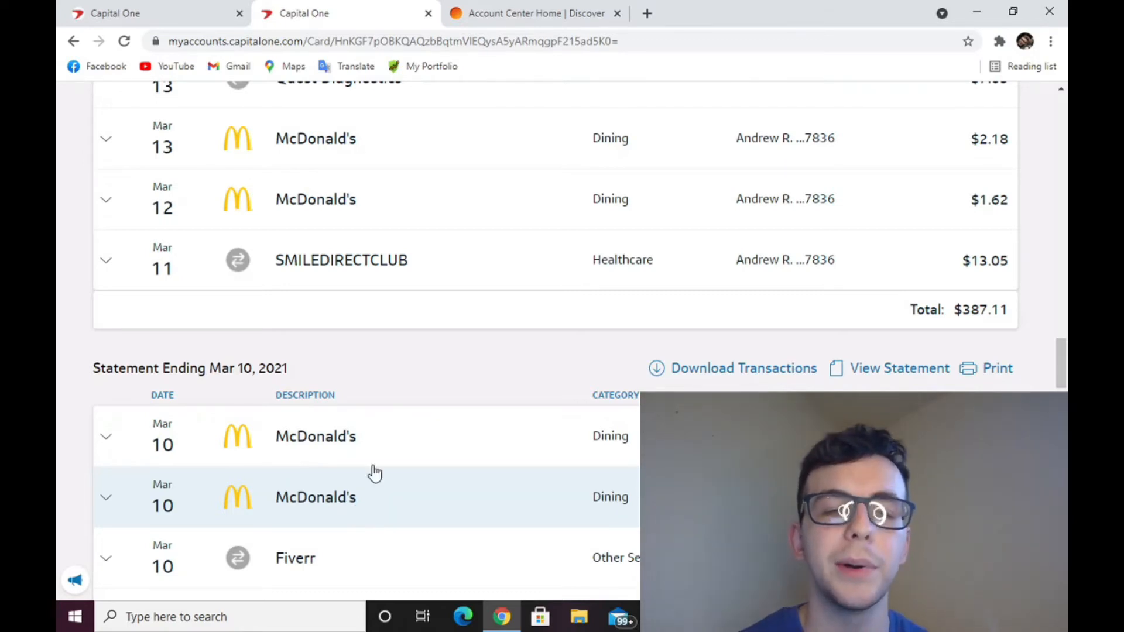
mouse_move(528, 216)
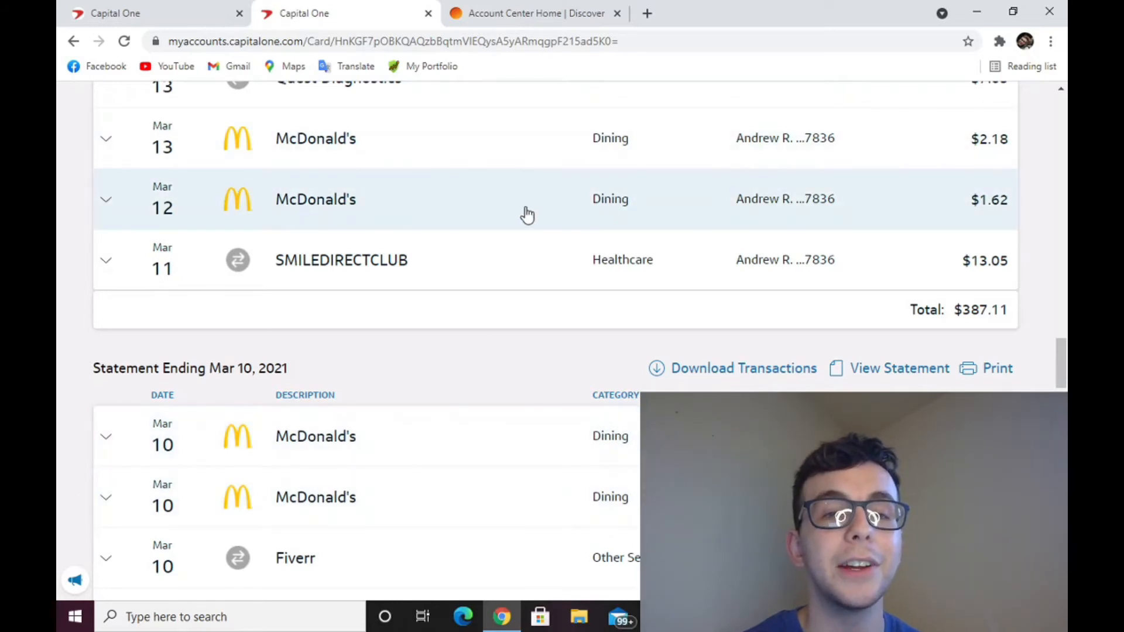
mouse_move(487, 159)
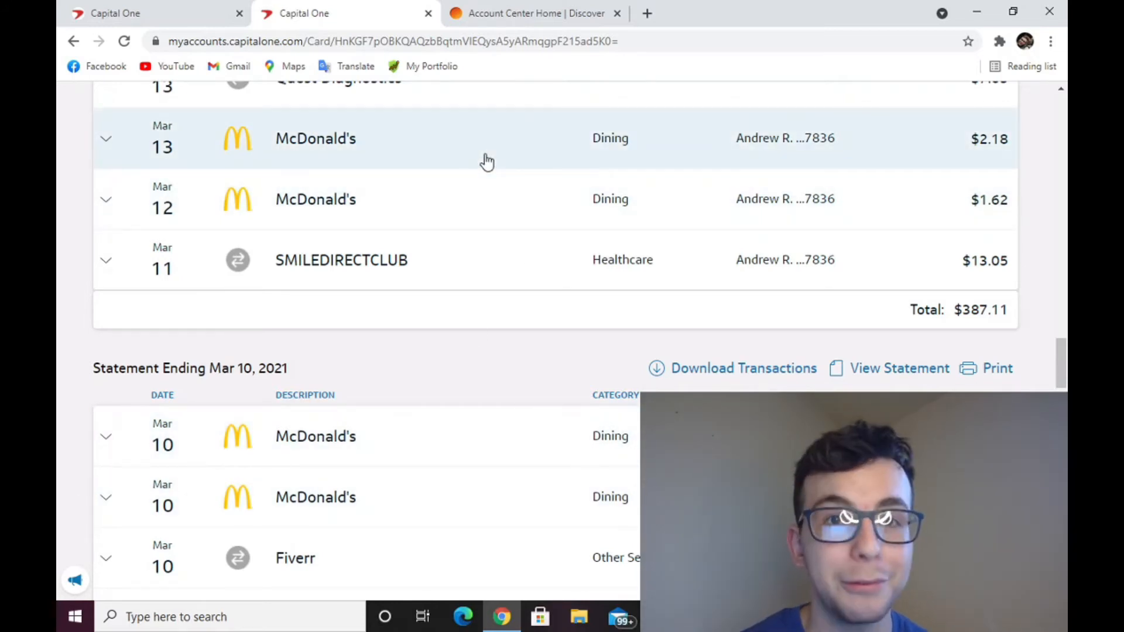
mouse_move(557, 544)
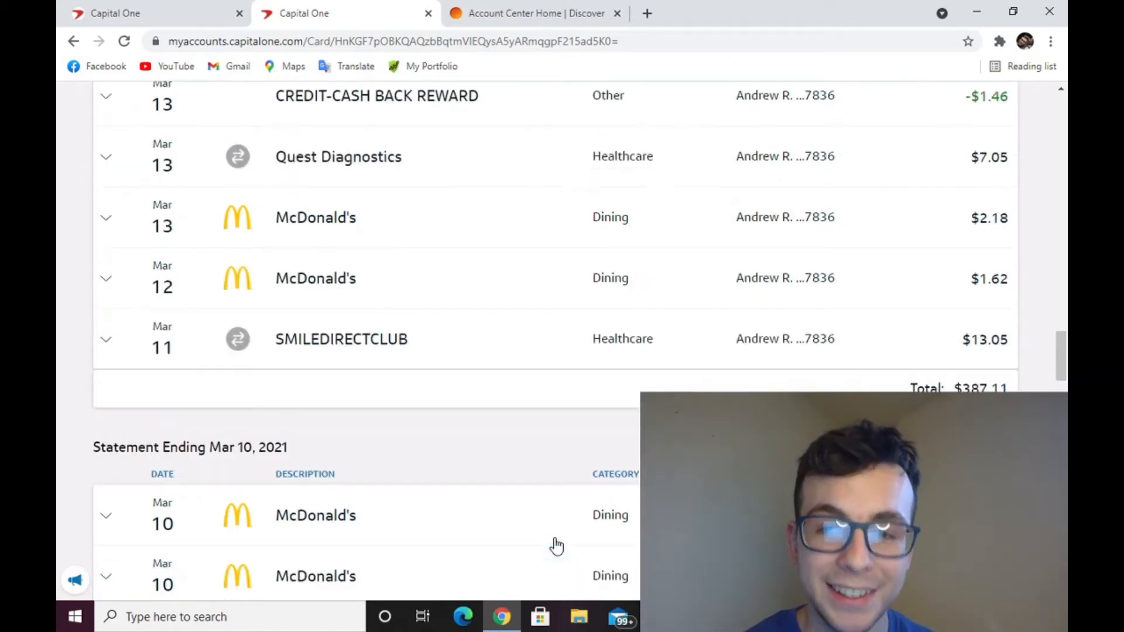
scroll(up, 3)
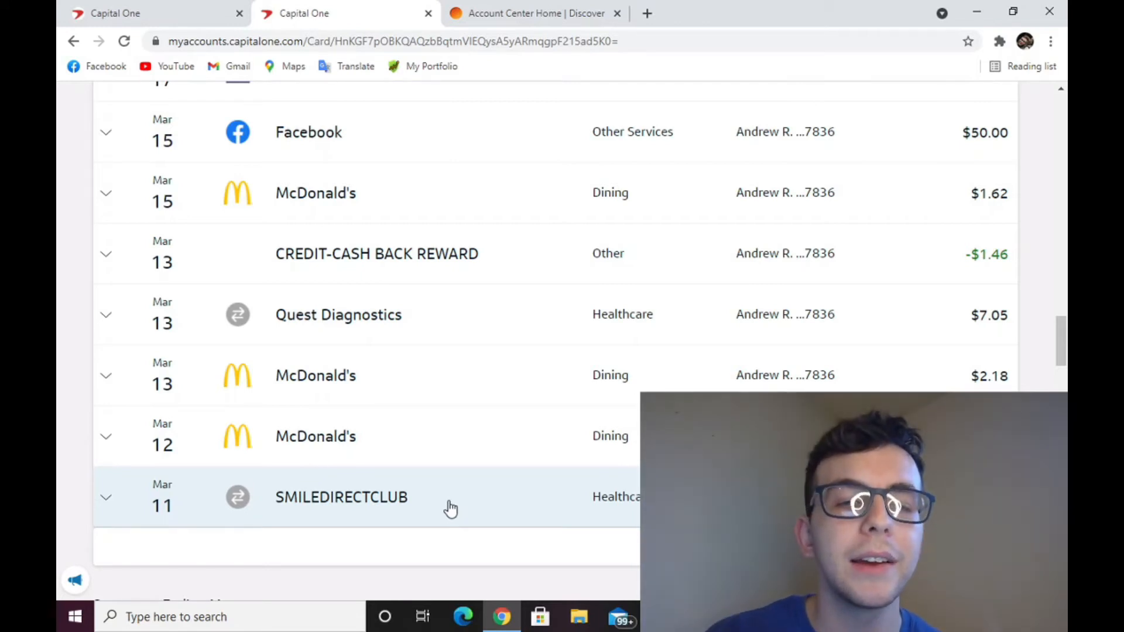
scroll(up, 3)
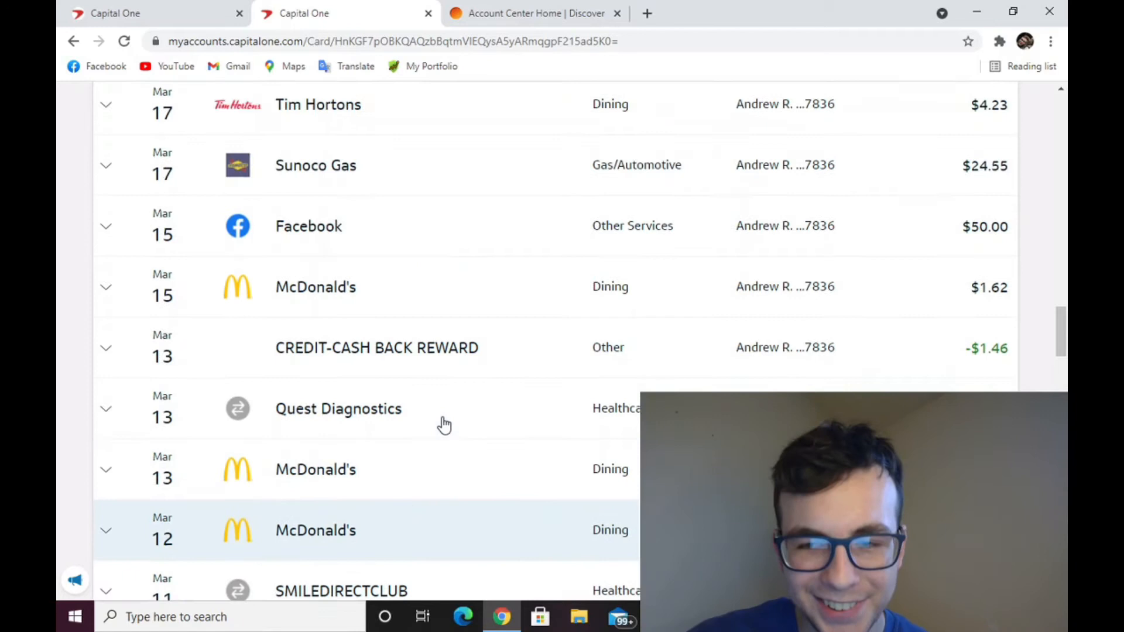
scroll(down, 3)
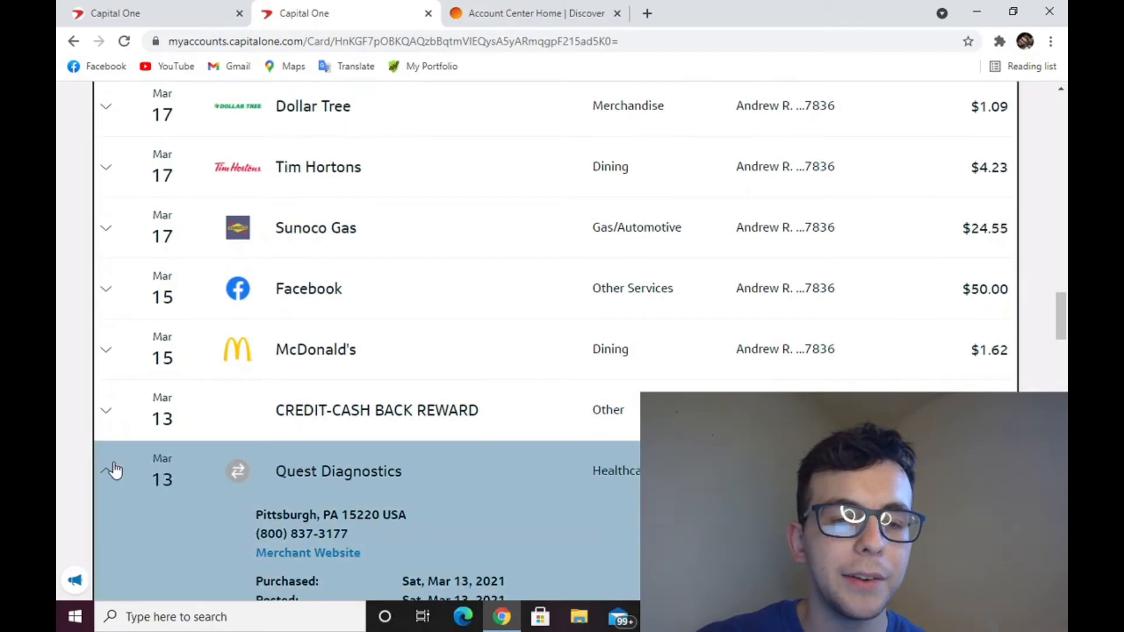
click(105, 470)
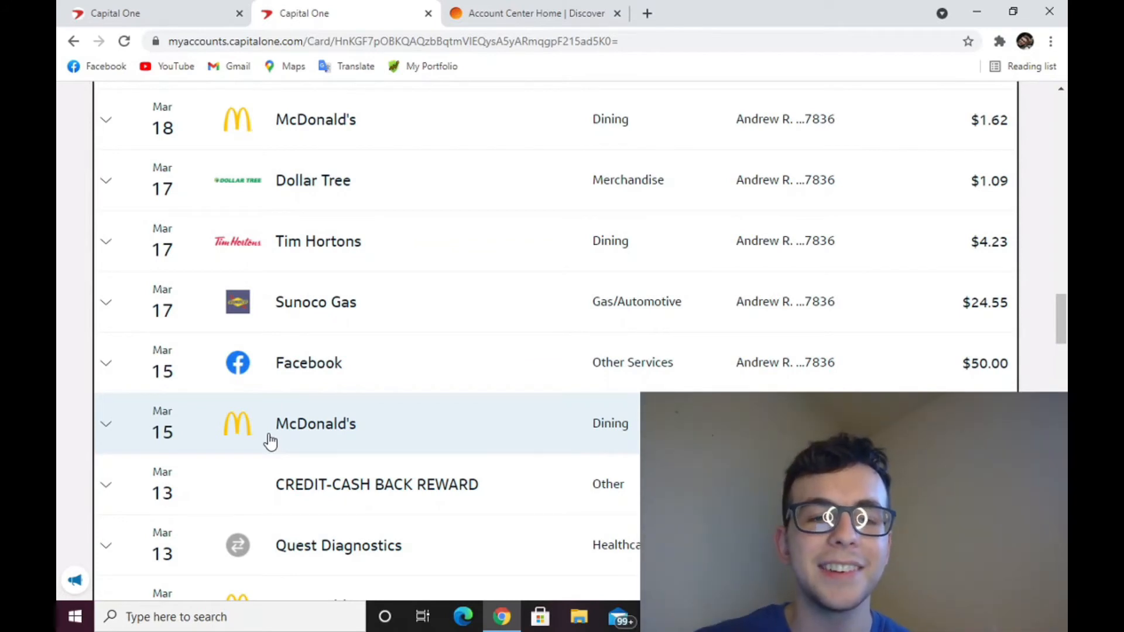
scroll(up, 3)
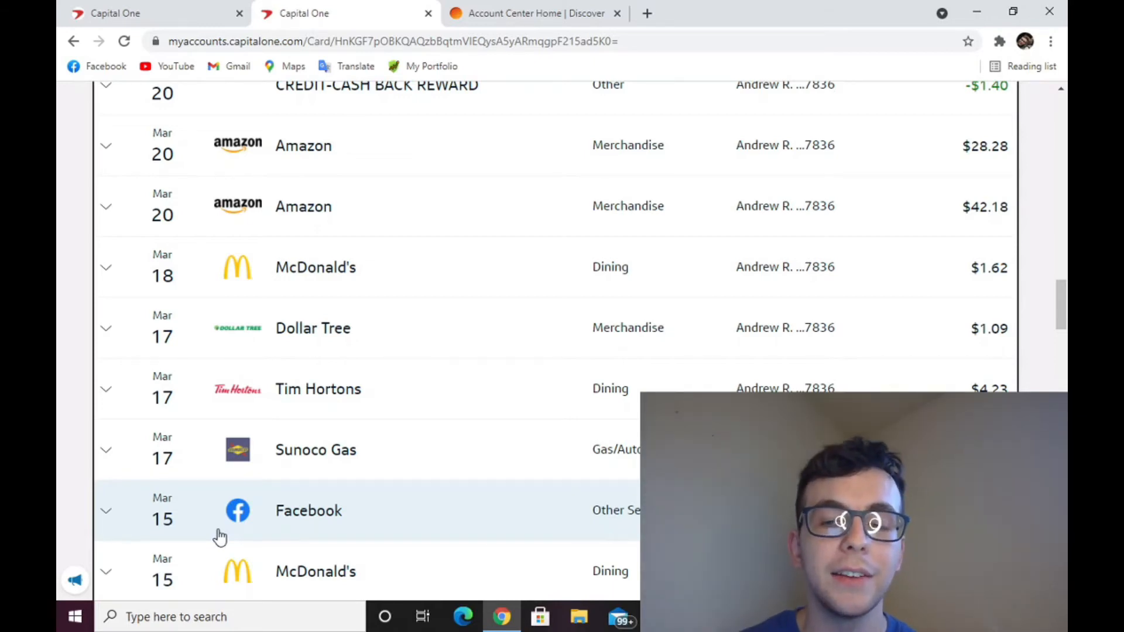
scroll(down, 3)
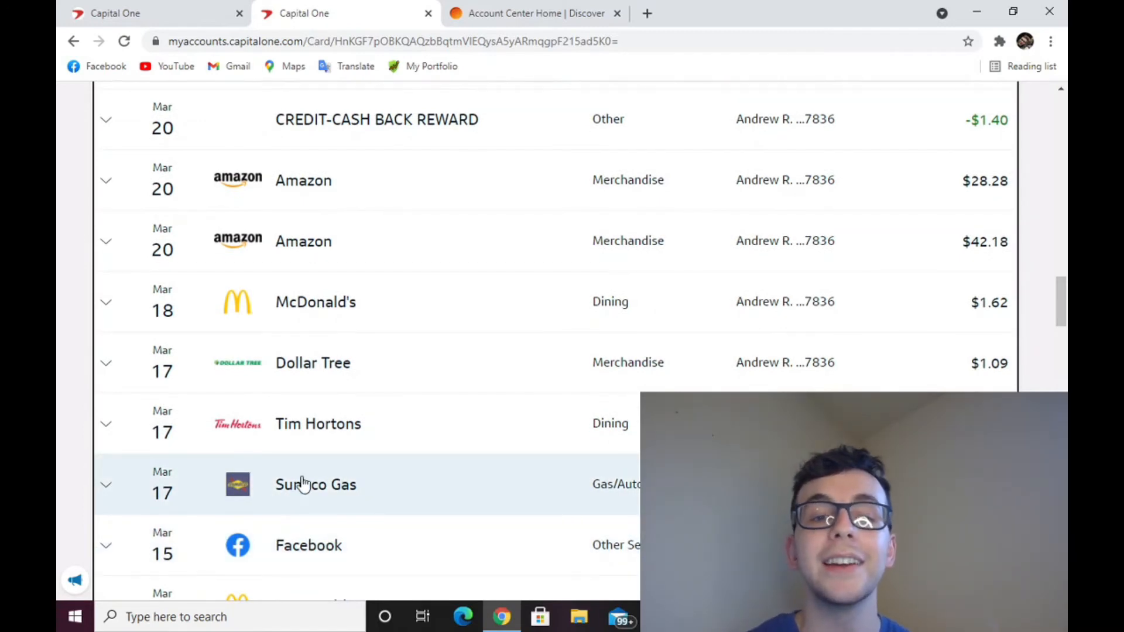
scroll(up, 3)
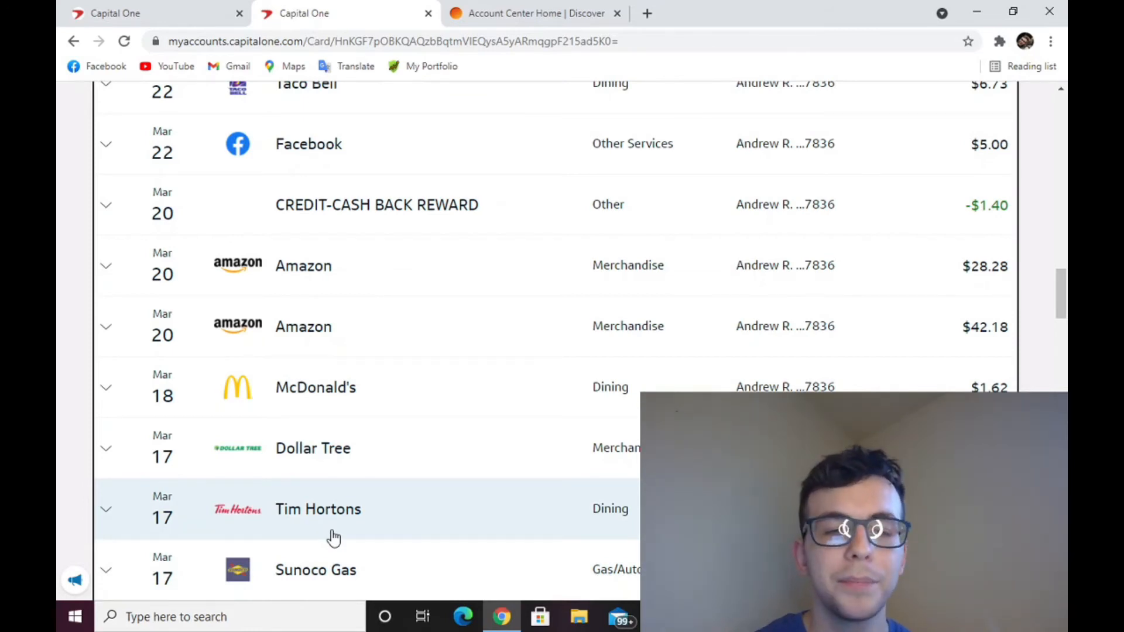
mouse_move(372, 435)
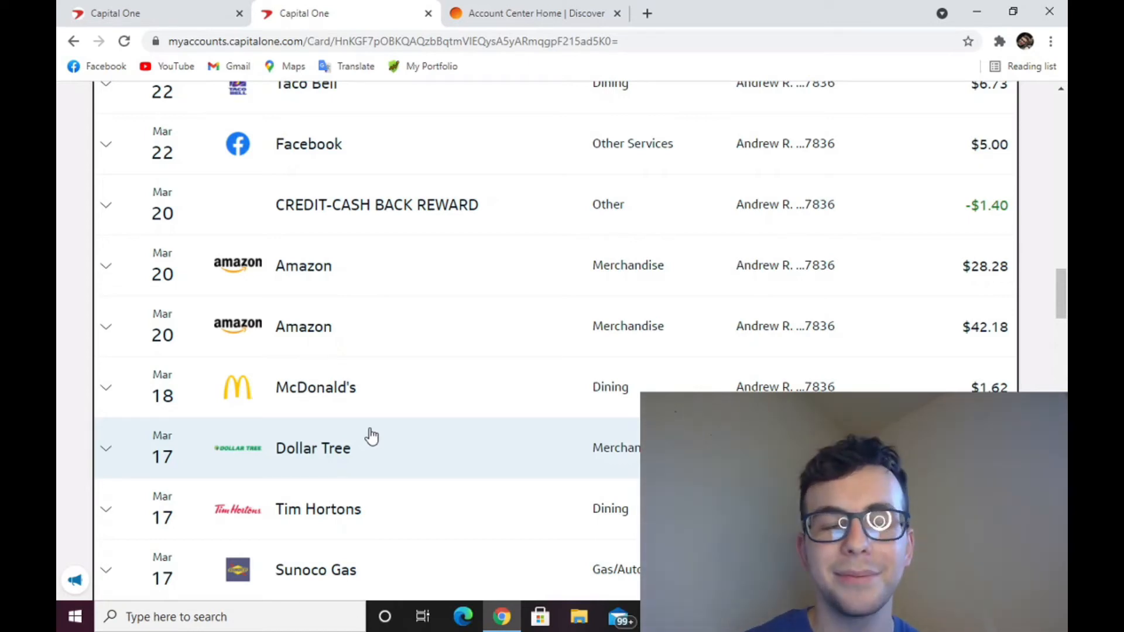
scroll(up, 3)
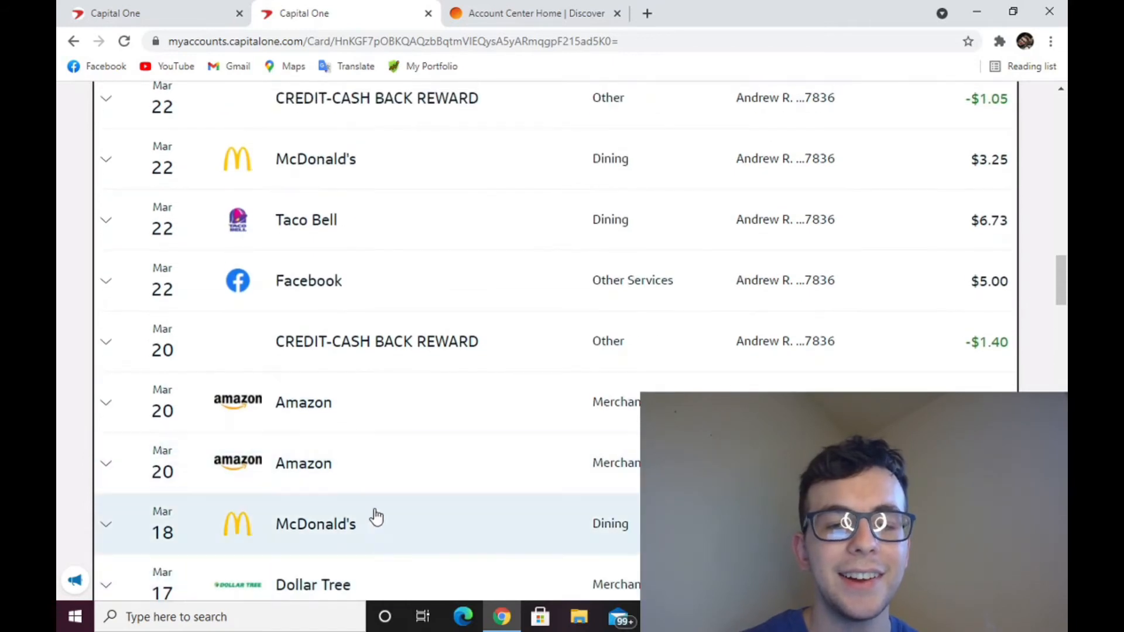
mouse_move(378, 542)
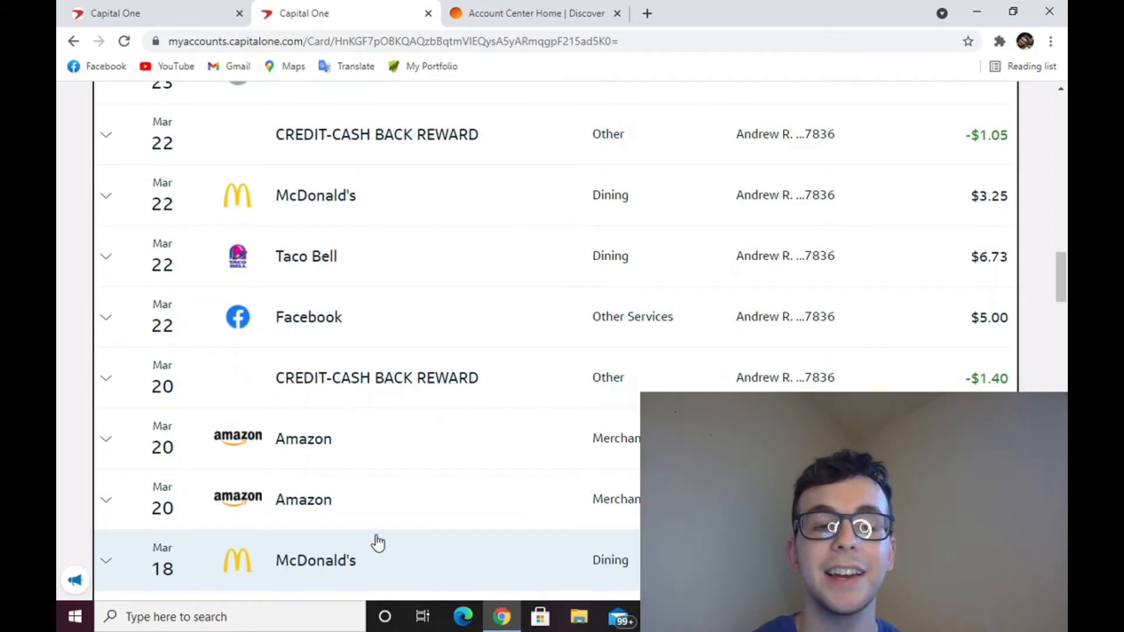
scroll(up, 3)
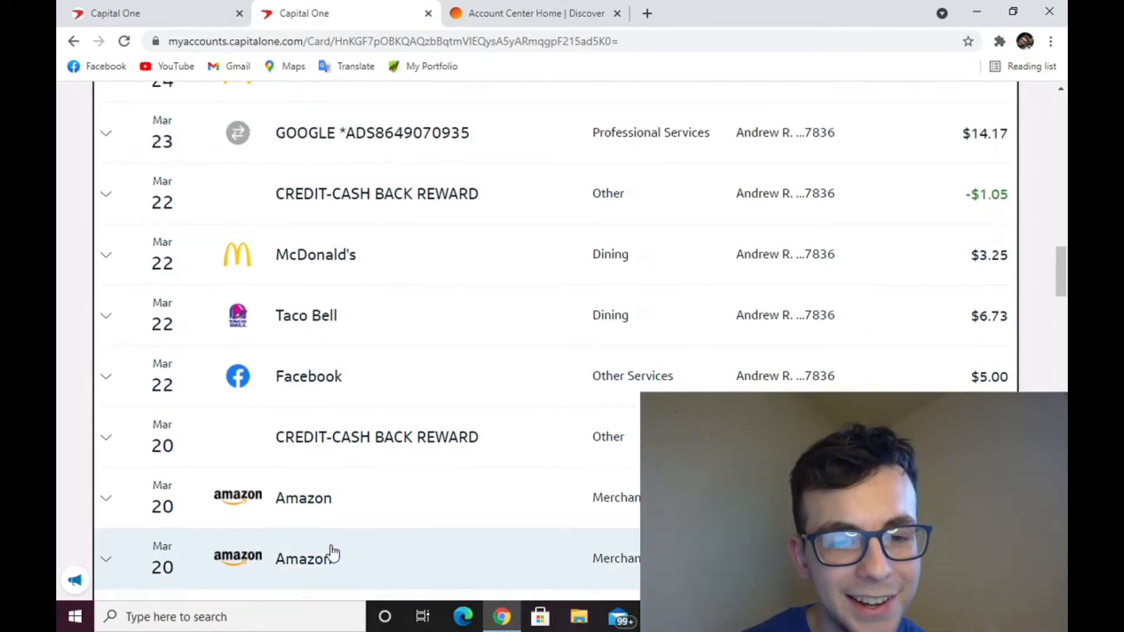
mouse_move(379, 452)
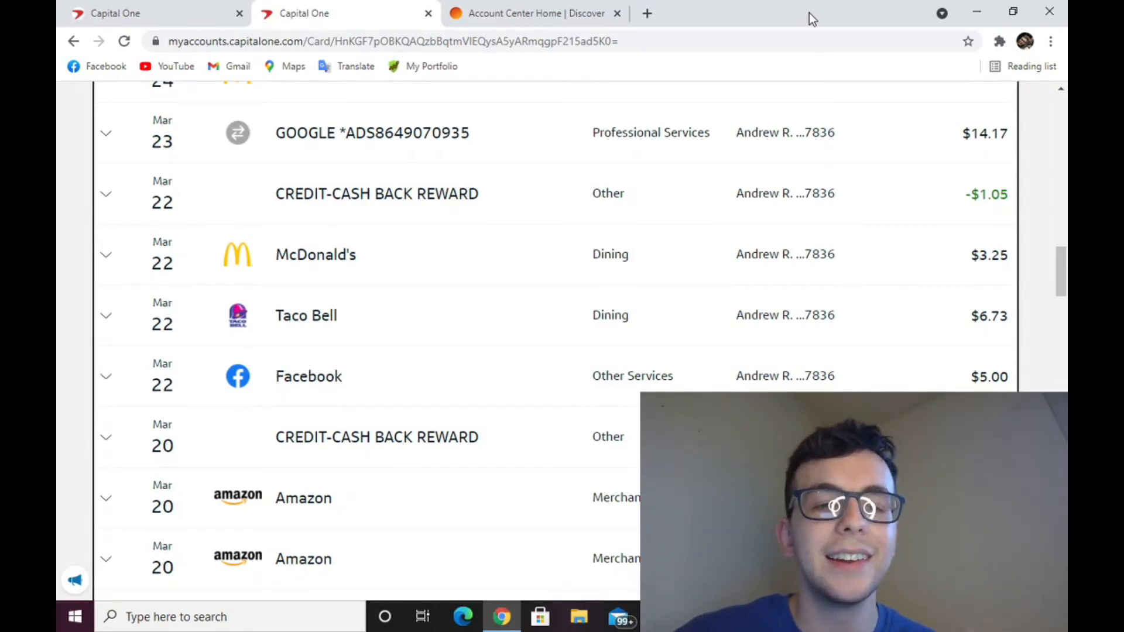
mouse_move(532, 573)
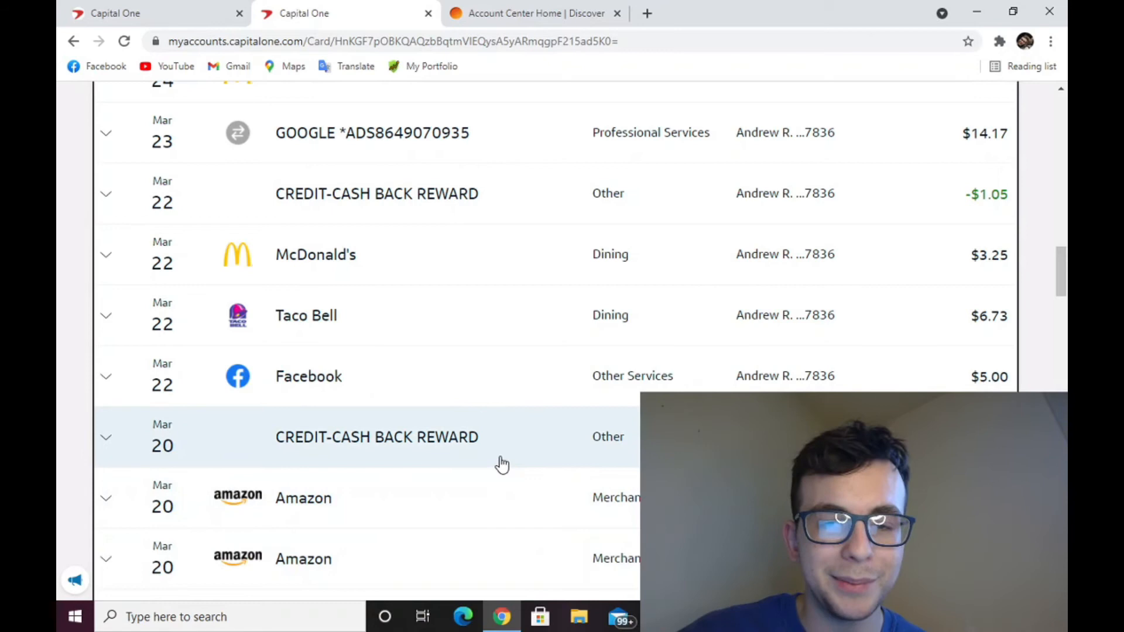
scroll(up, 3)
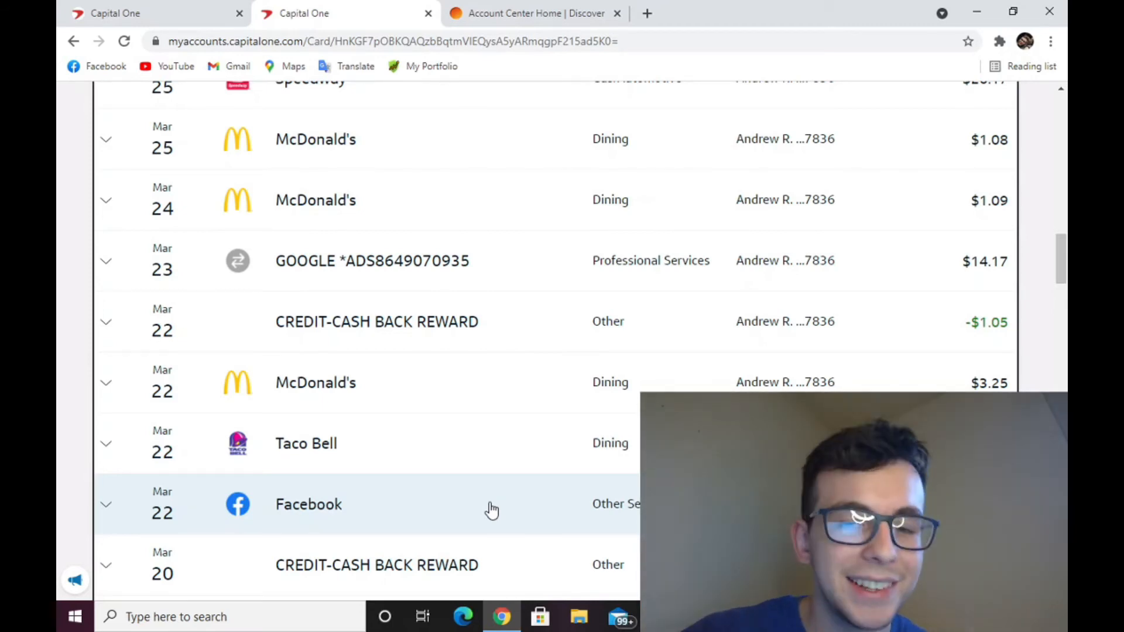
scroll(up, 3)
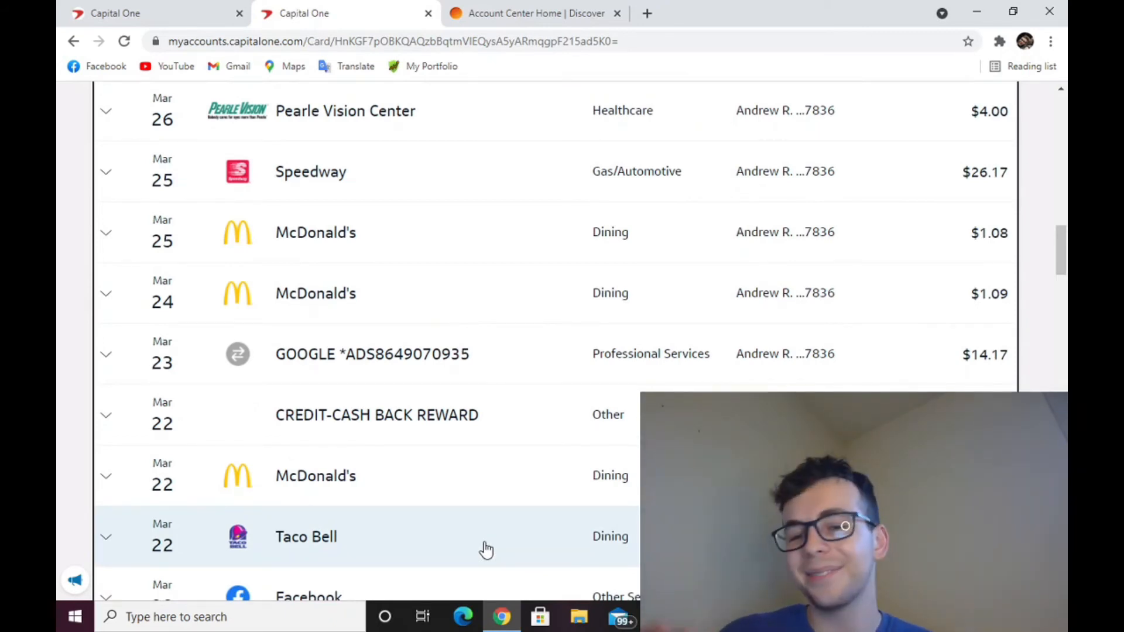
mouse_move(465, 458)
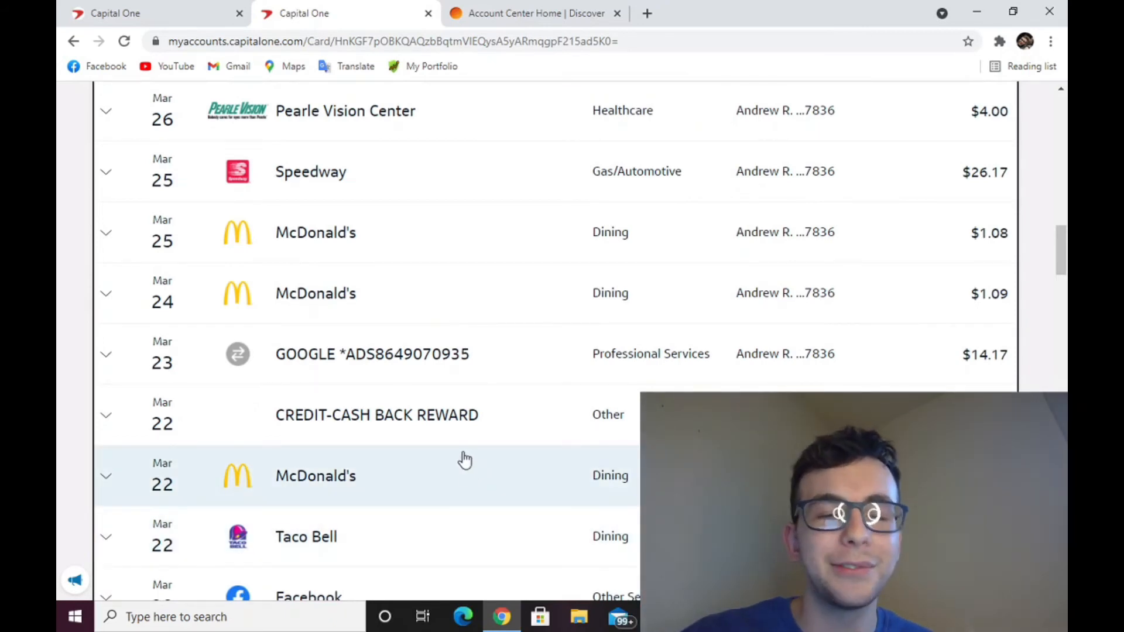
scroll(up, 3)
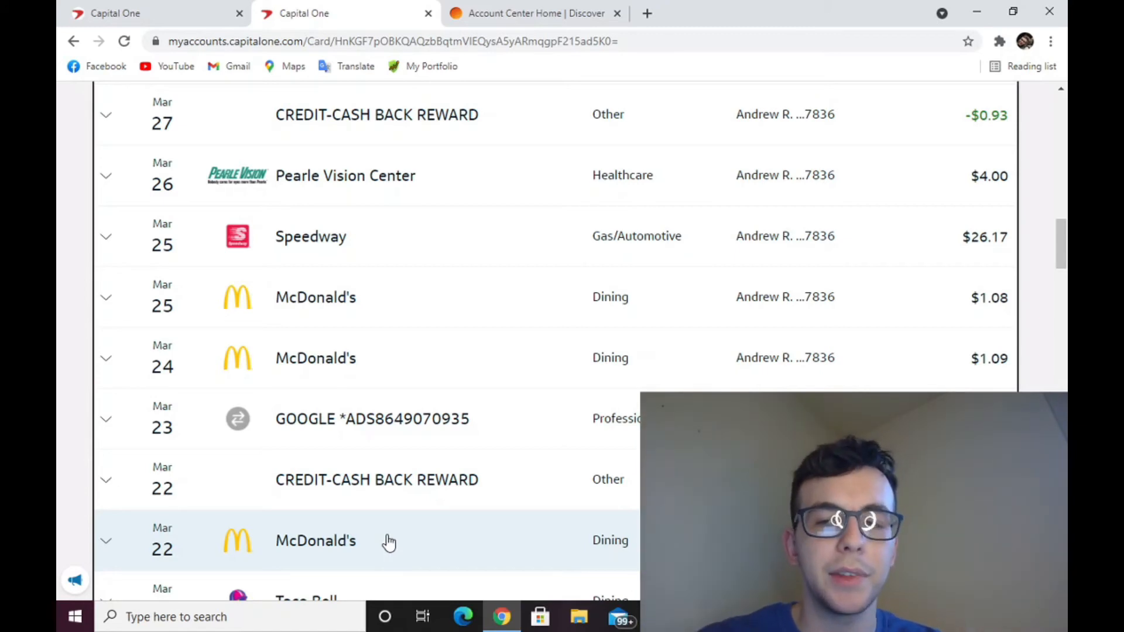
scroll(up, 3)
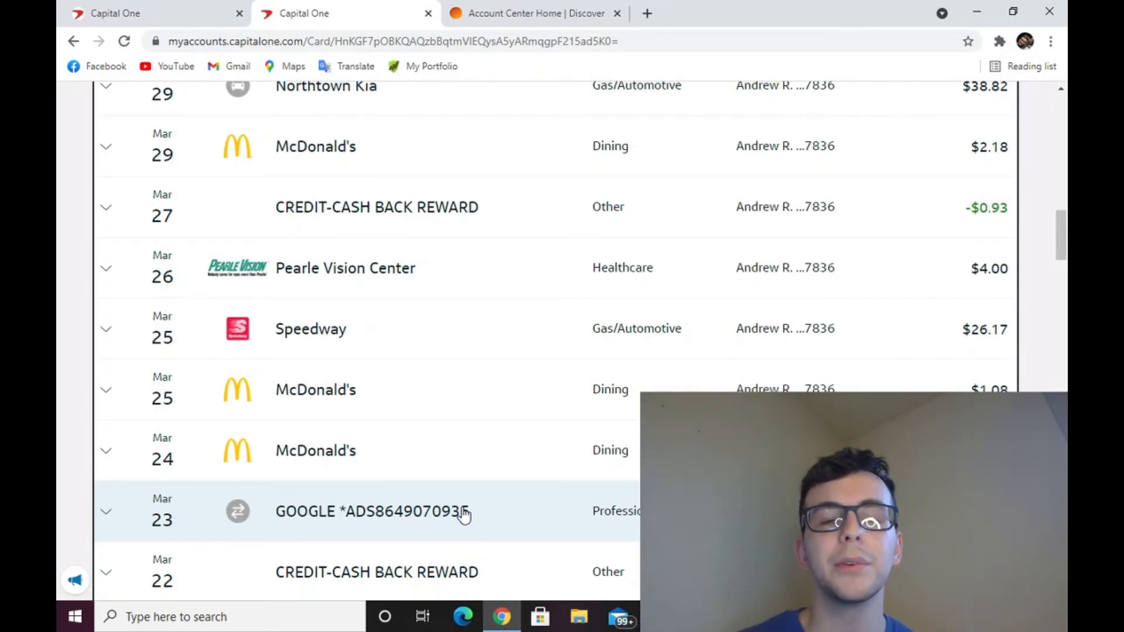
mouse_move(458, 404)
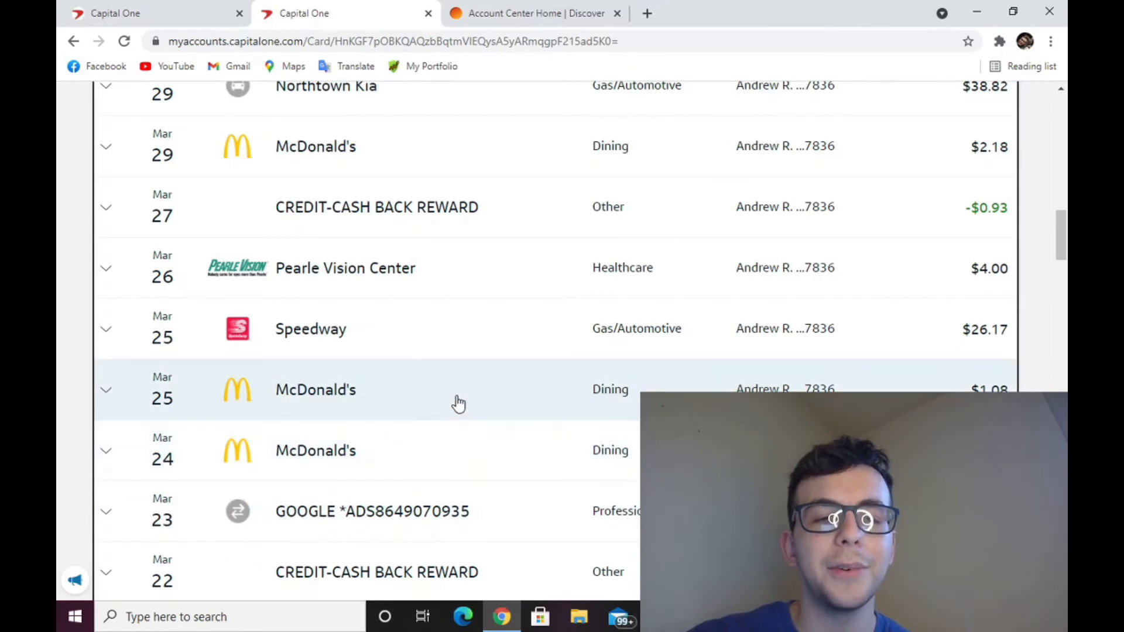
scroll(up, 3)
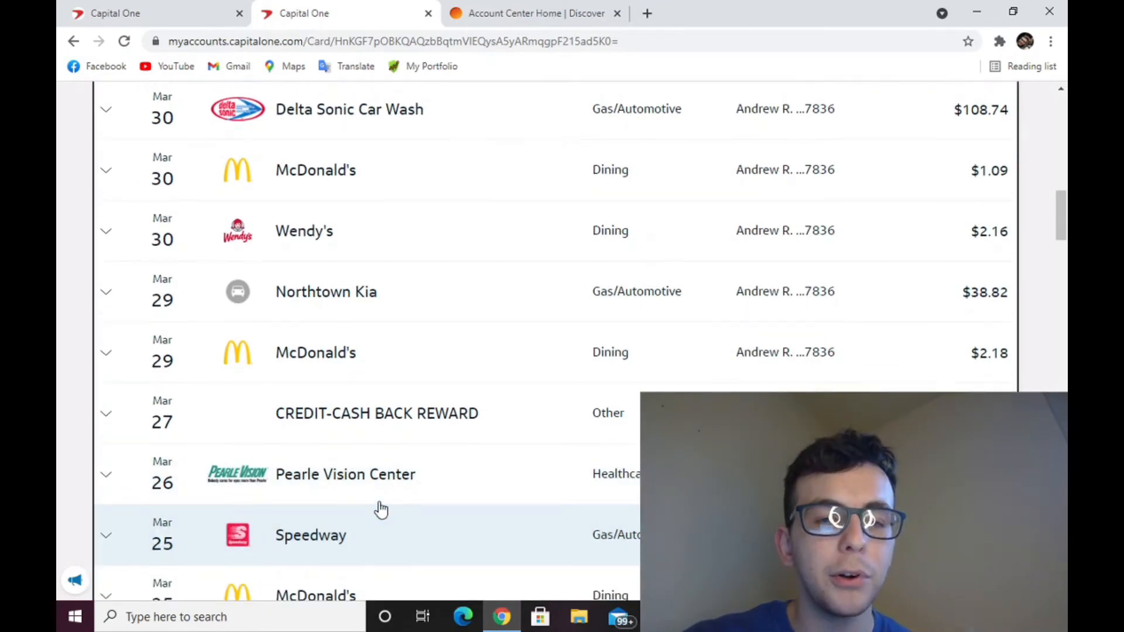
scroll(up, 3)
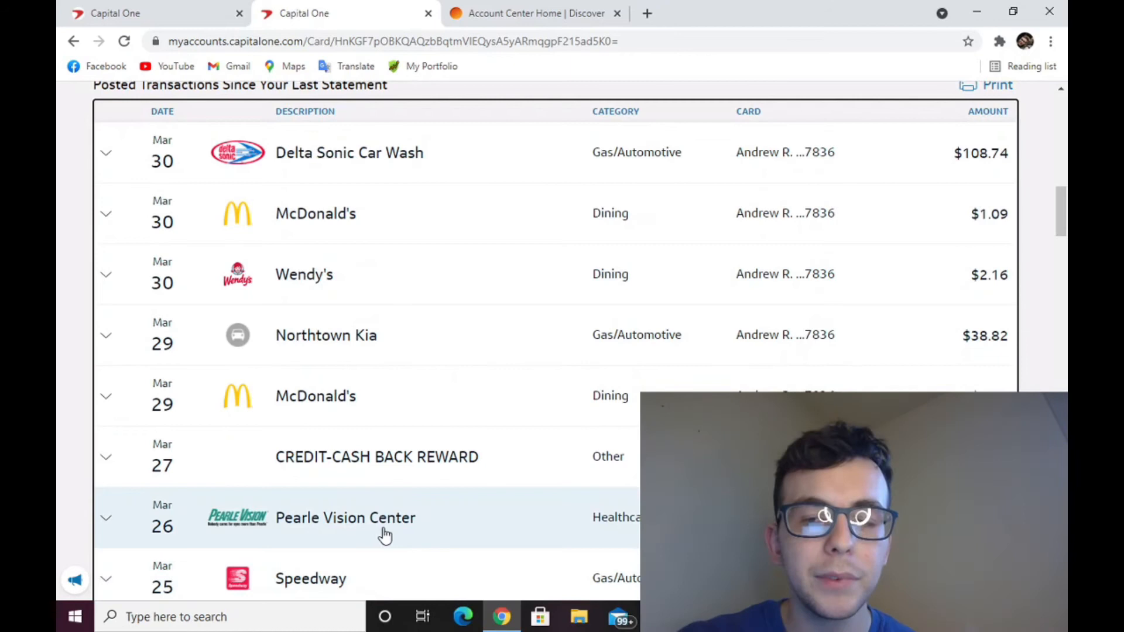
mouse_move(424, 436)
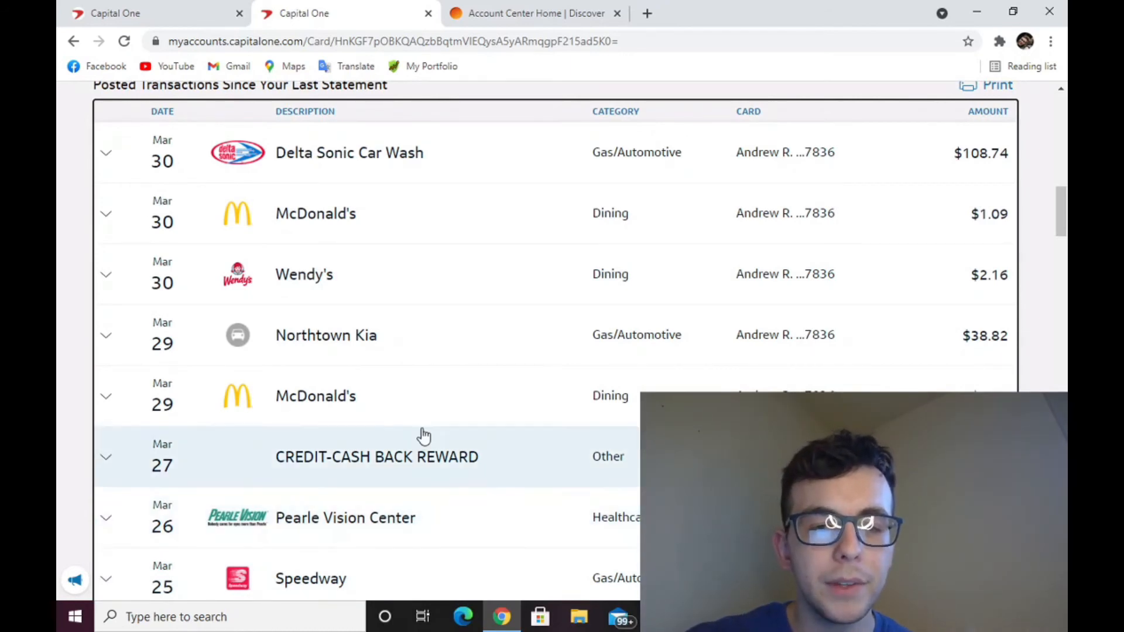
scroll(up, 3)
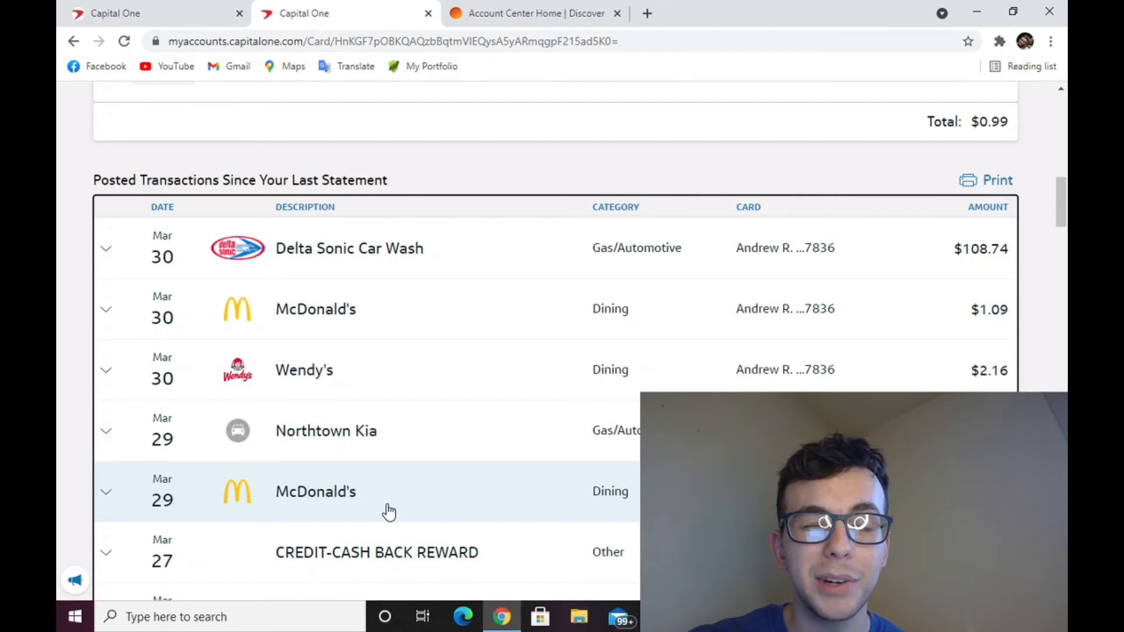
scroll(up, 3)
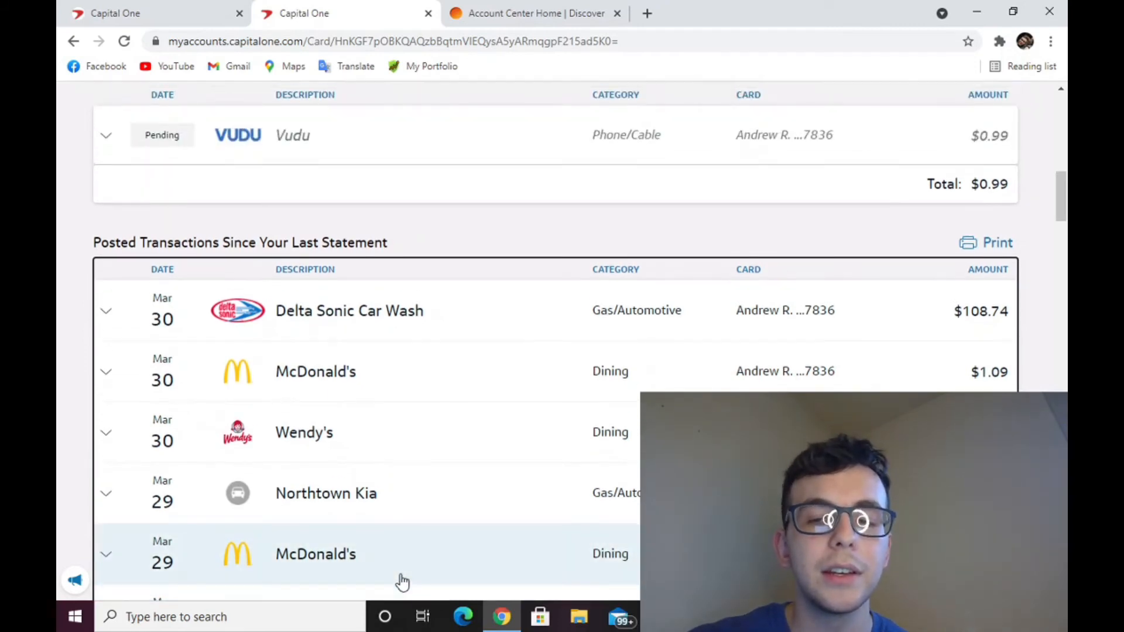
mouse_move(440, 515)
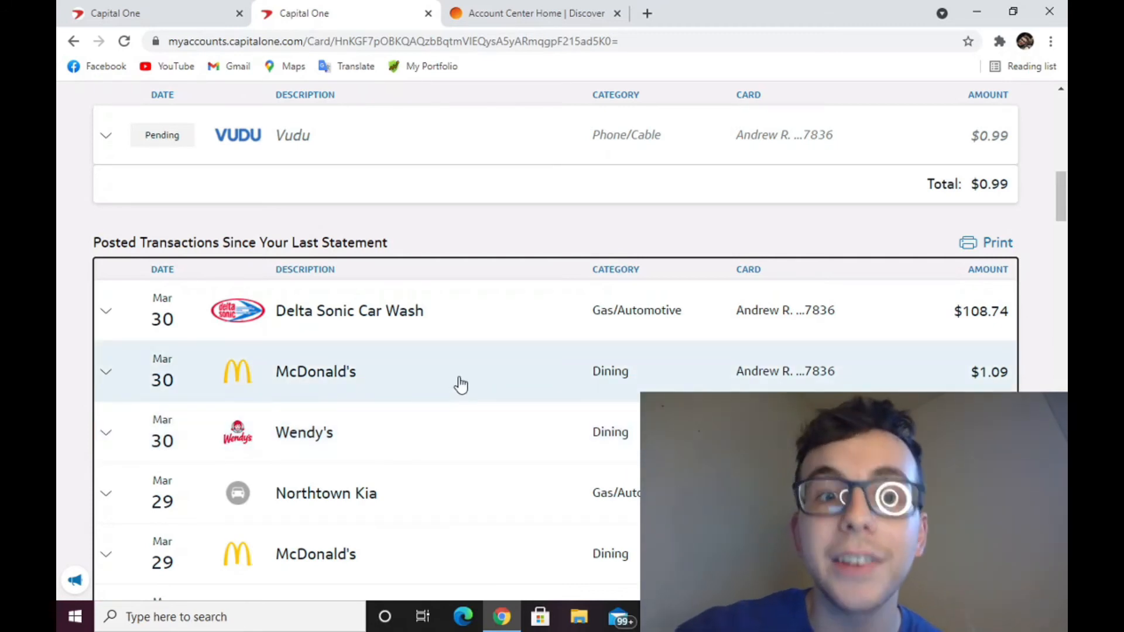
mouse_move(433, 325)
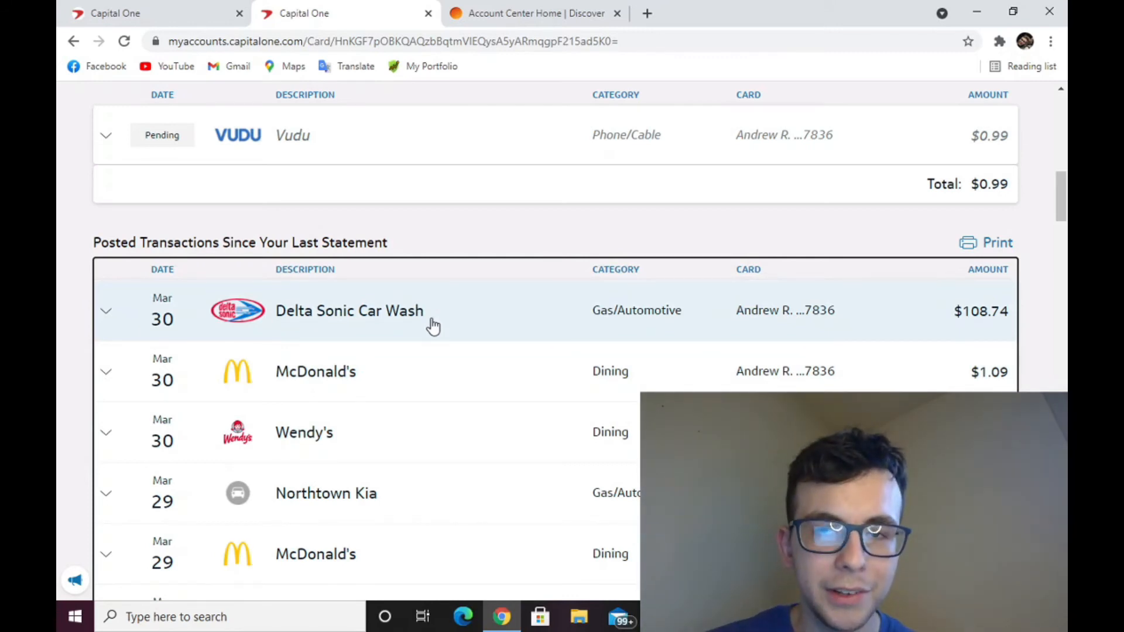
mouse_move(367, 237)
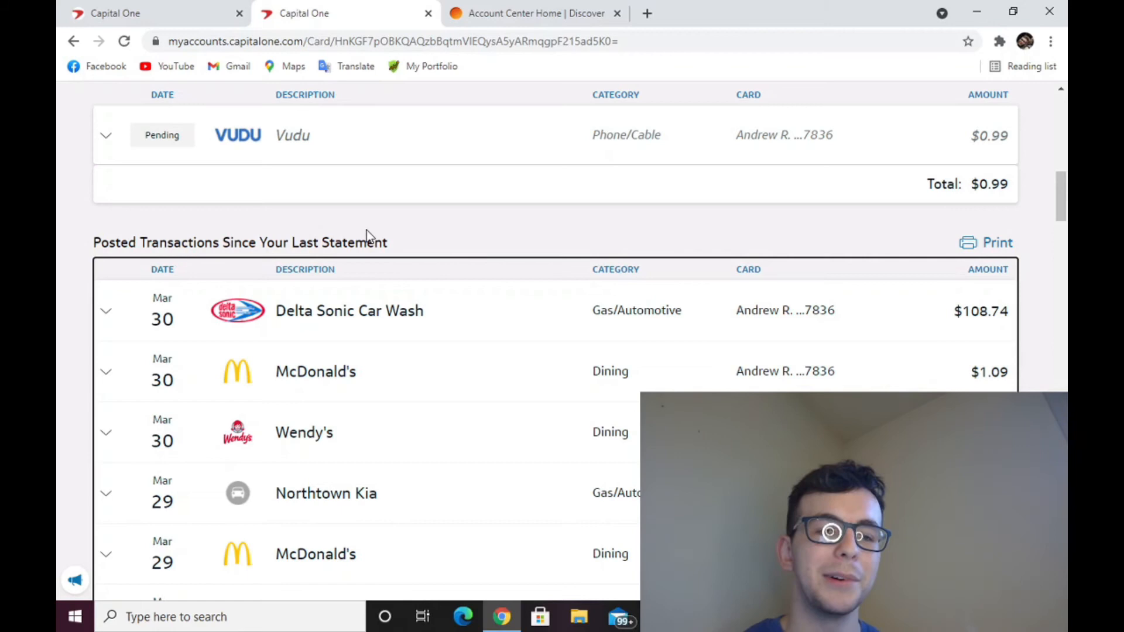
mouse_move(481, 215)
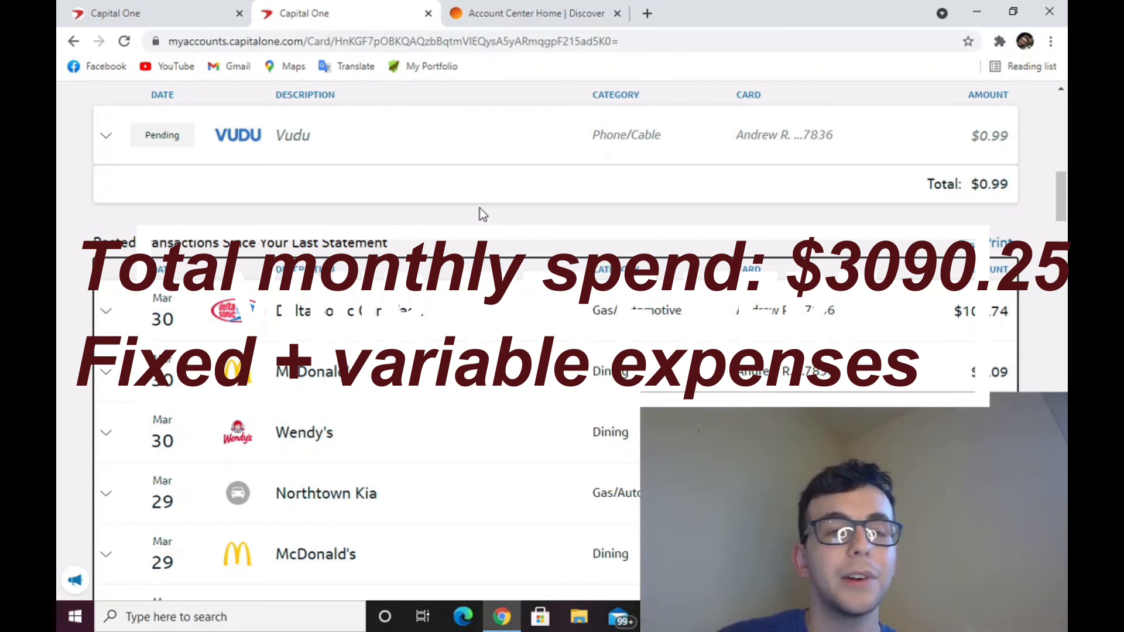
scroll(up, 3)
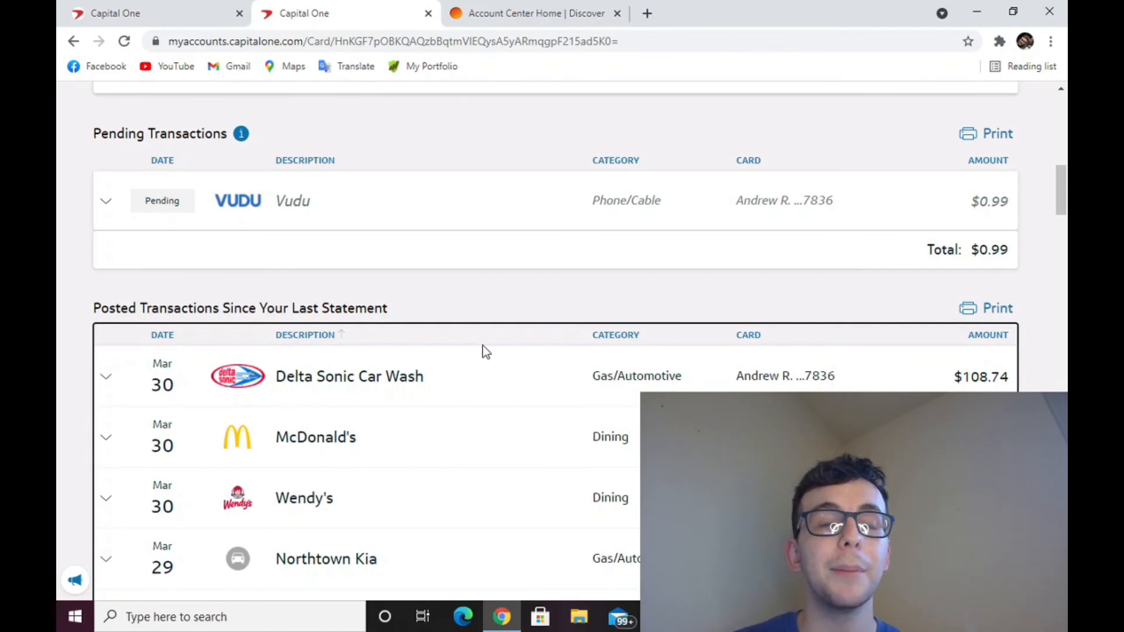